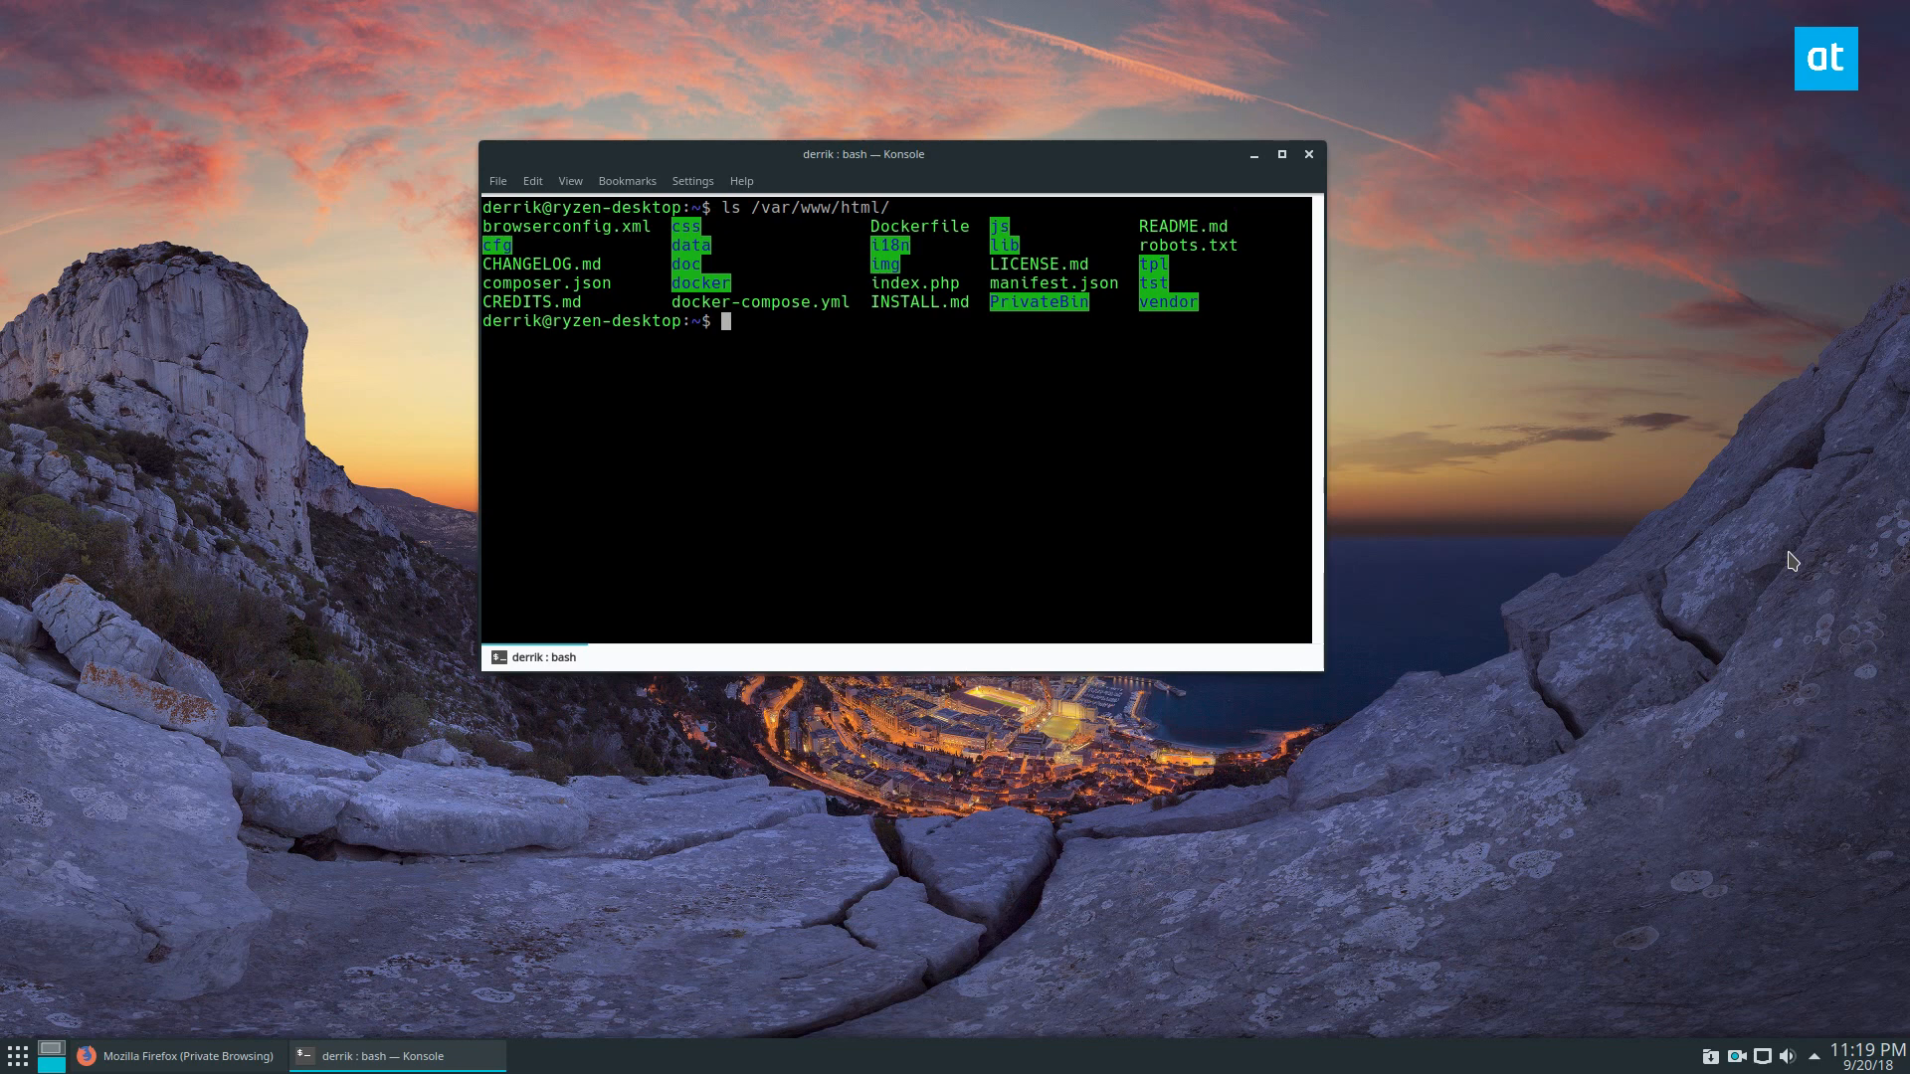
Step: Arrange the terminal and browser windows so Konsole is ready for commands
left_click_drag(863, 153, 944, 199)
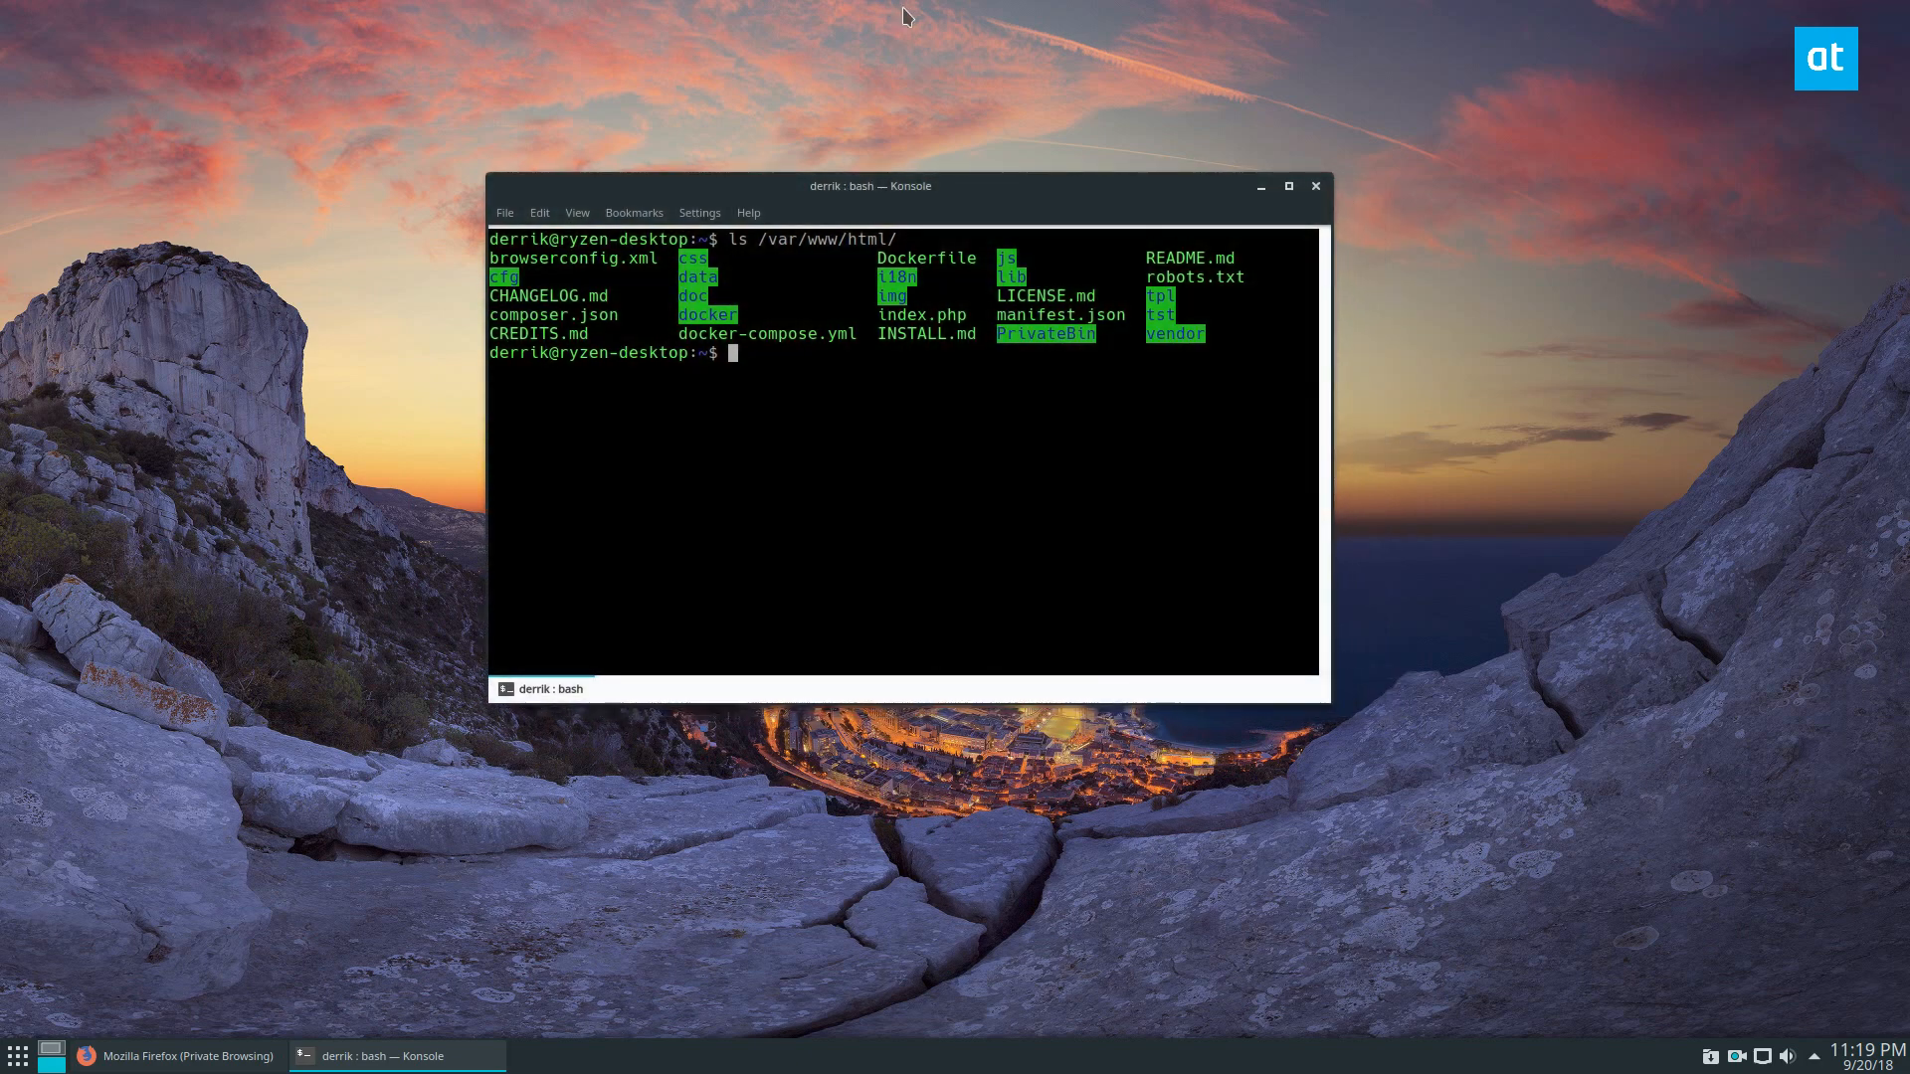
mouse_move(351, 583)
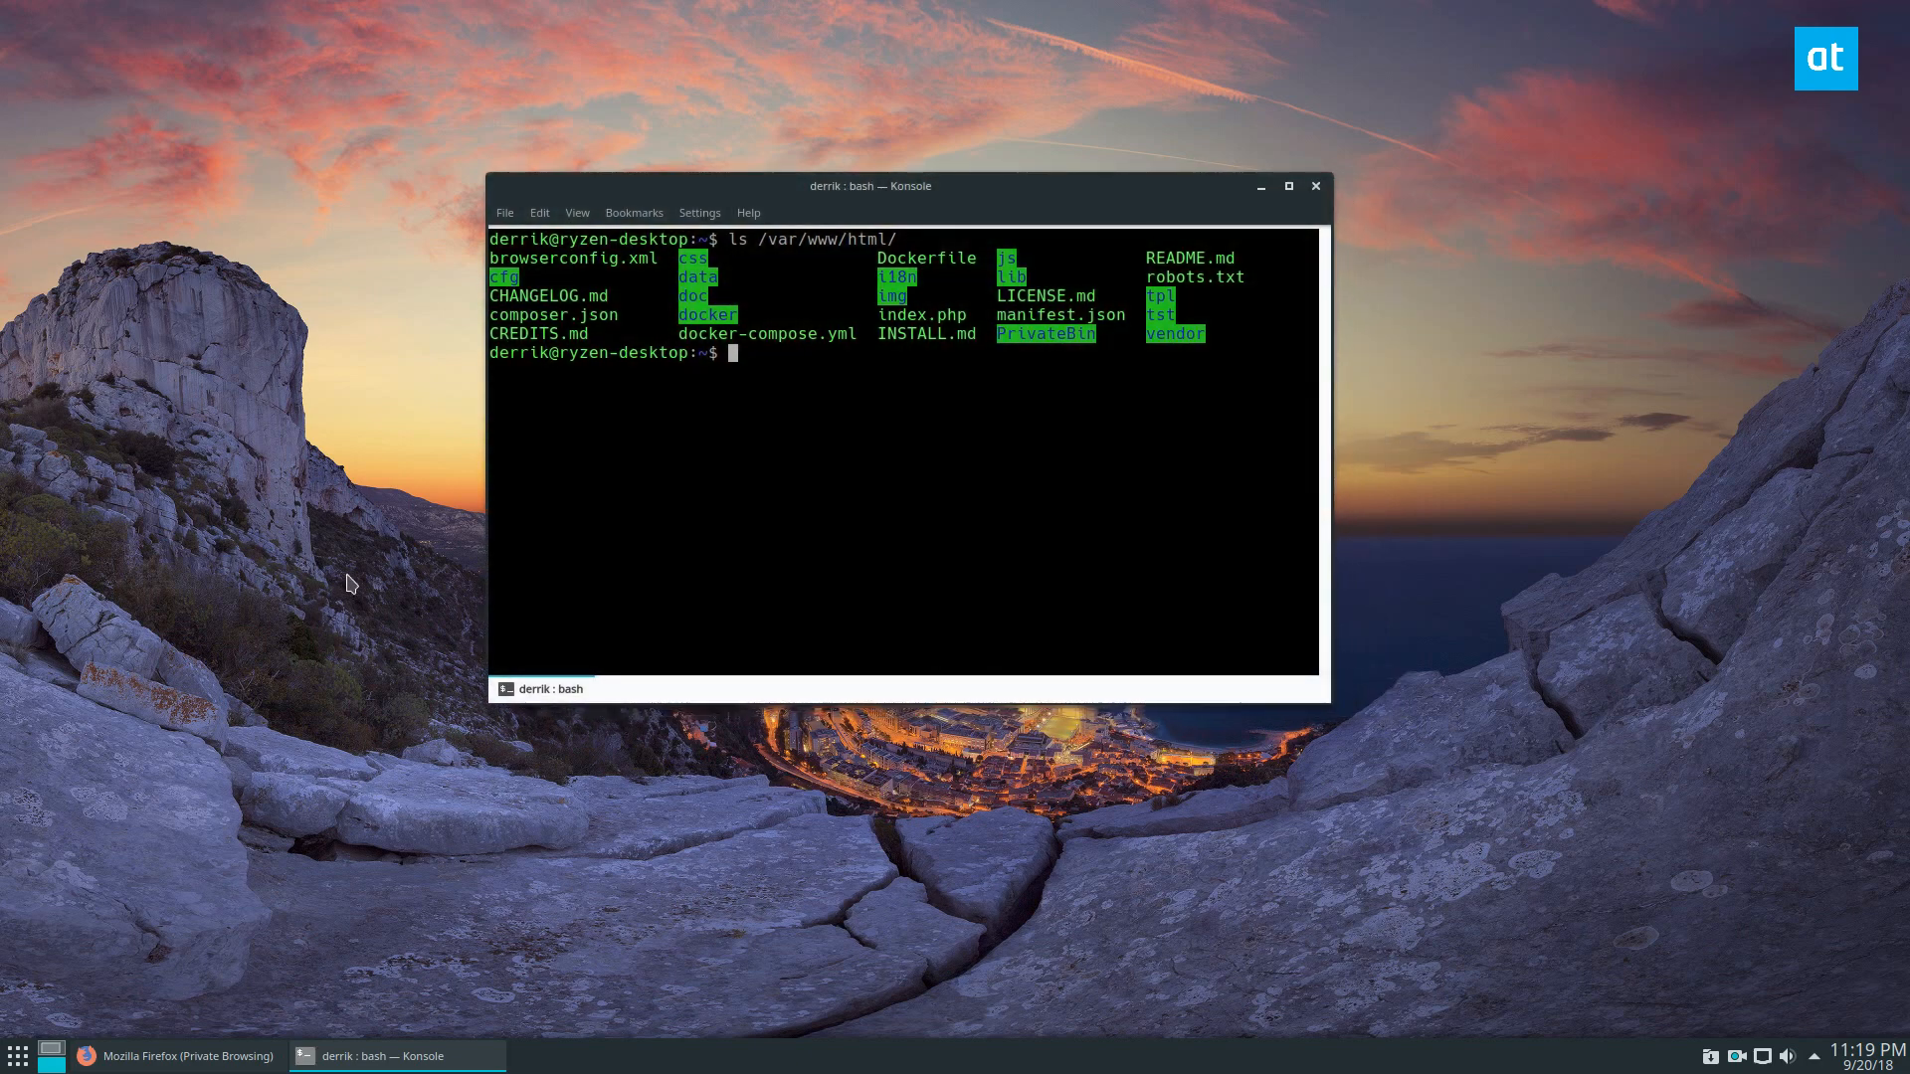
left_click(177, 1057)
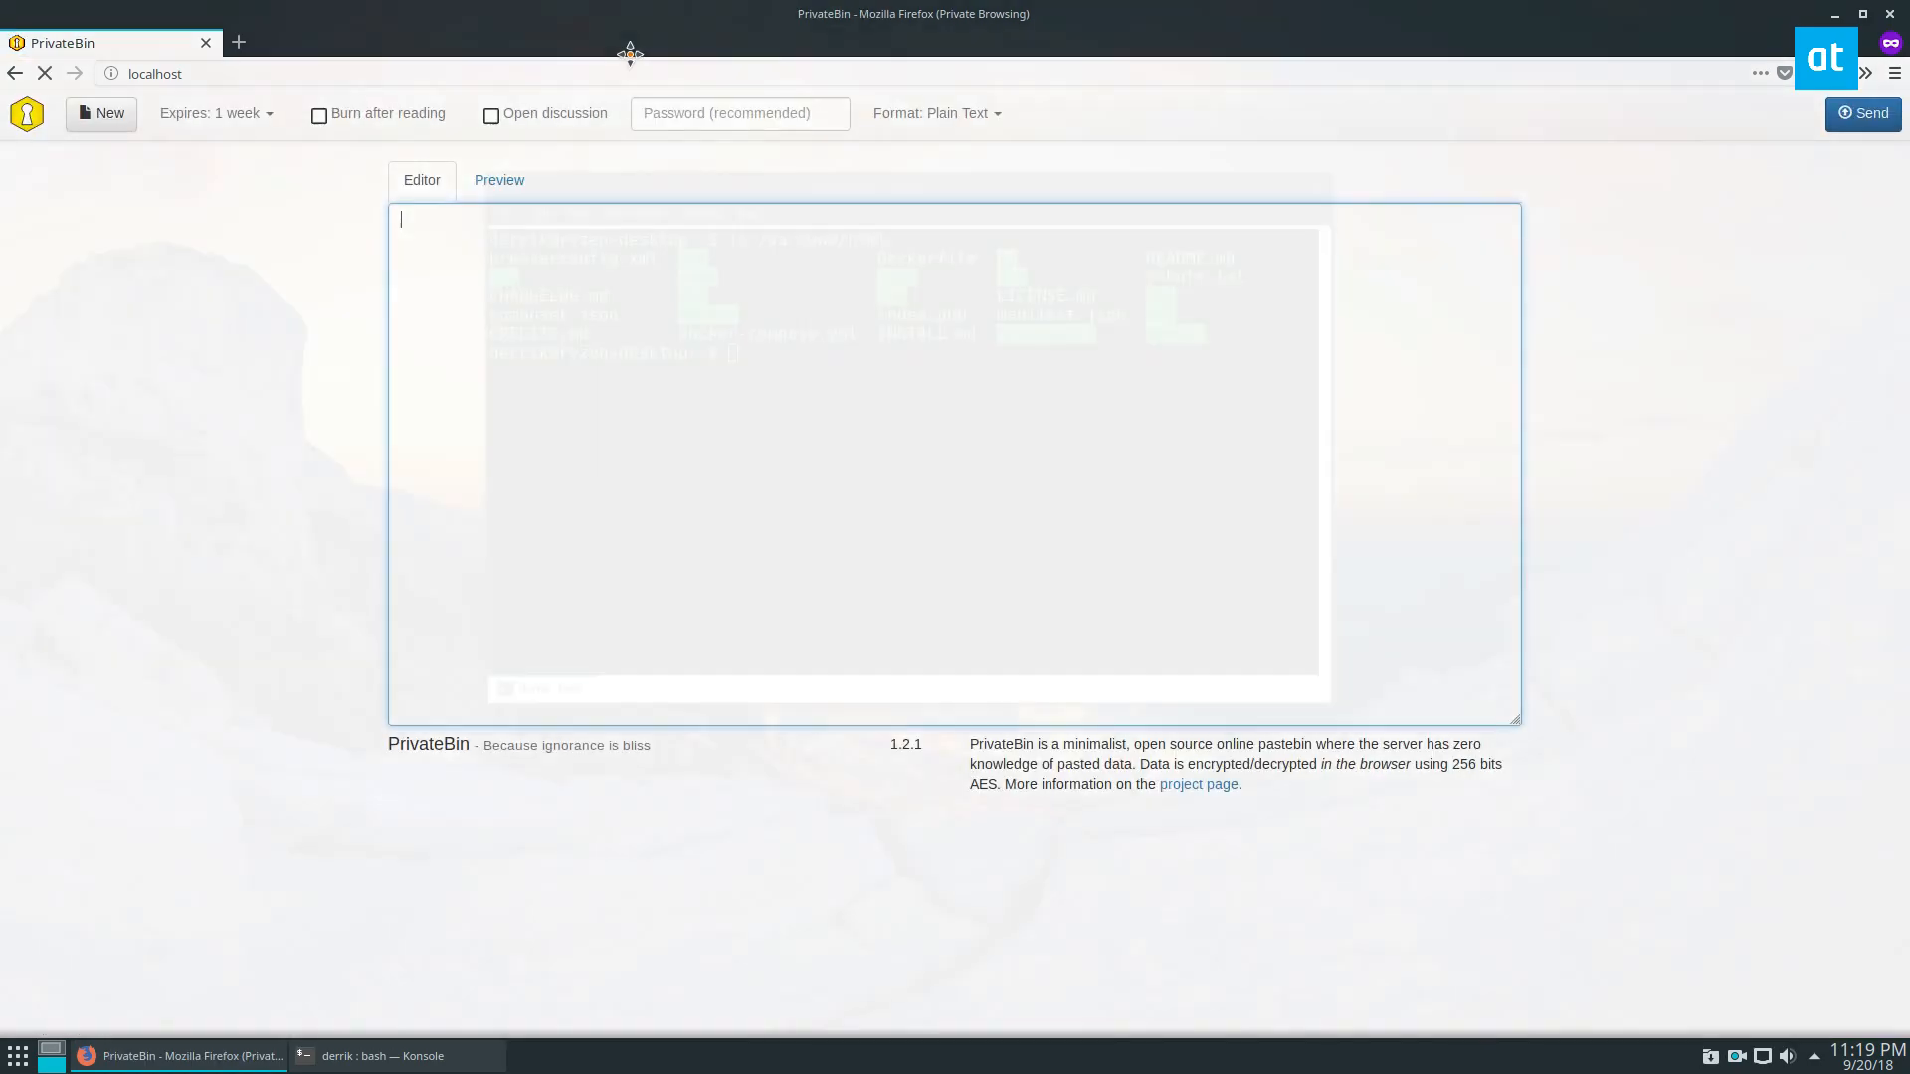
left_click(1862, 13)
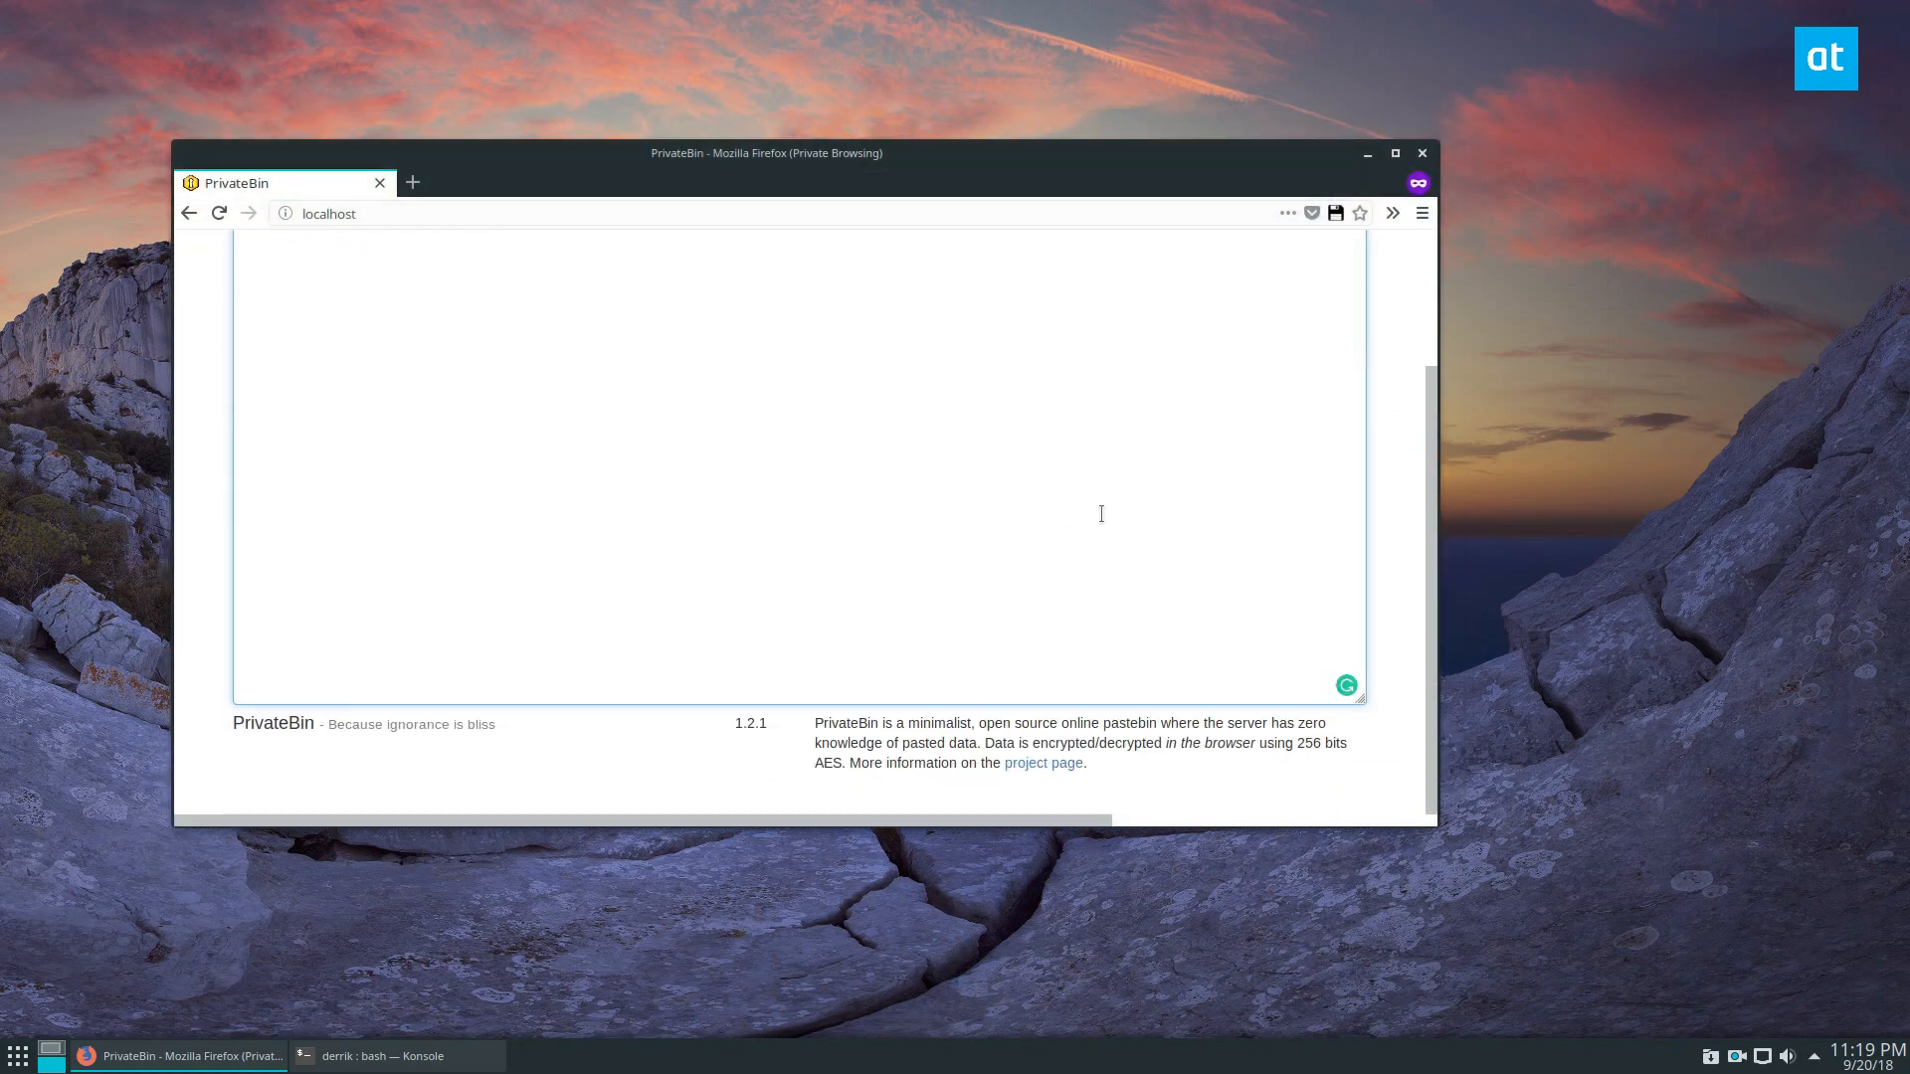
left_click(379, 1055)
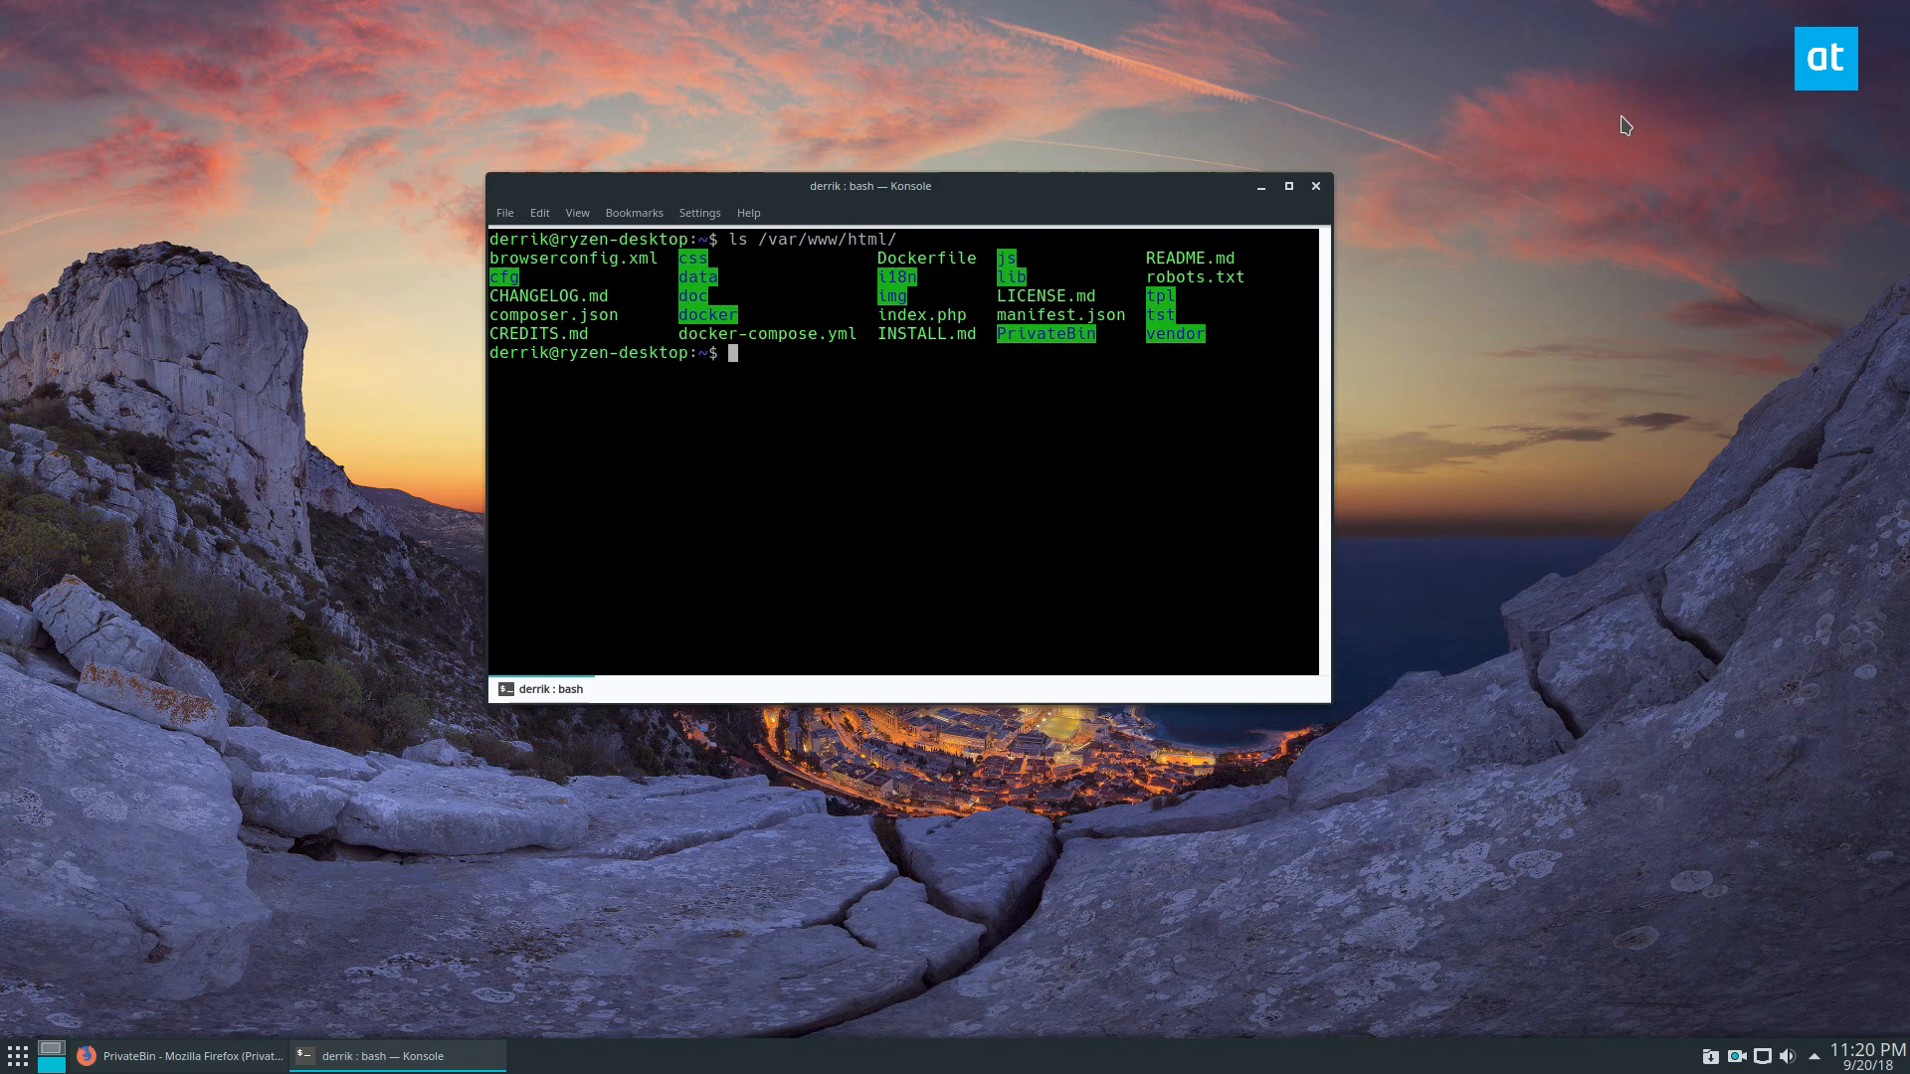
mouse_move(961, 191)
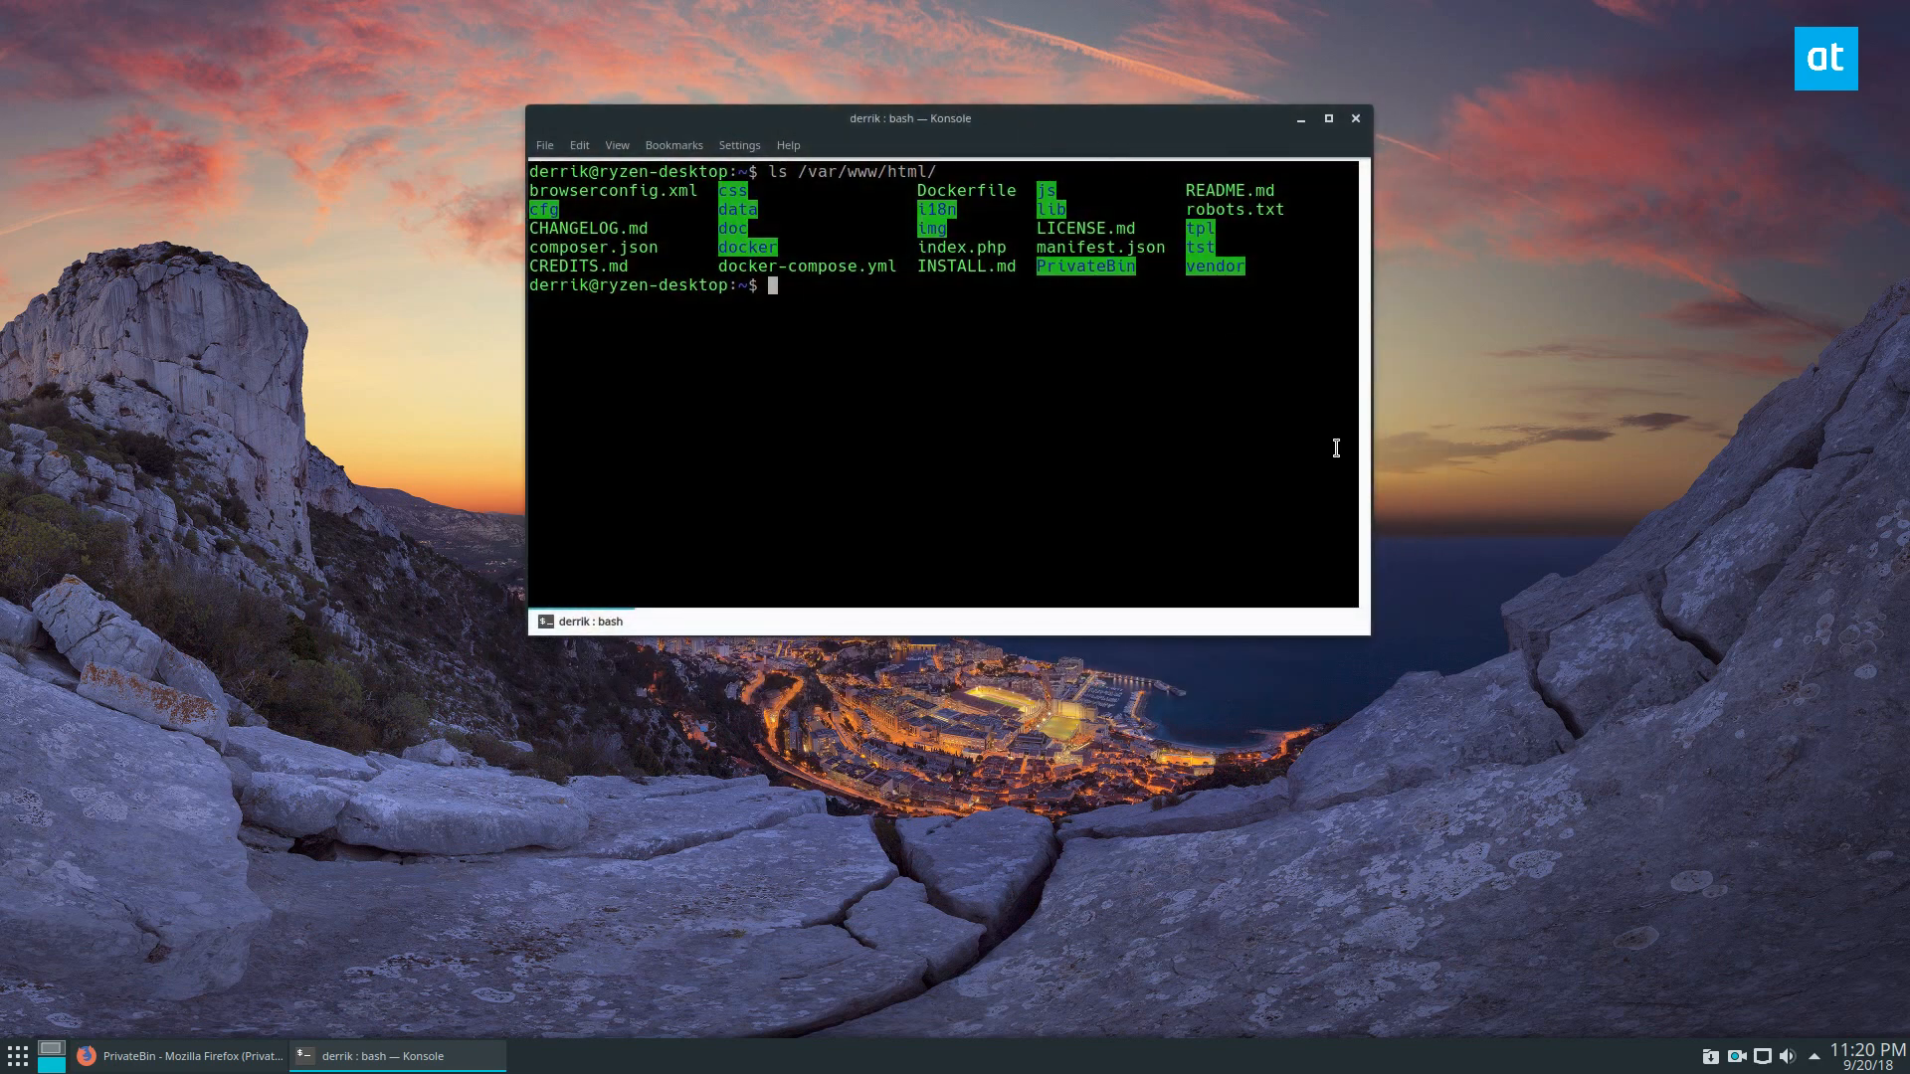
Step: Download mod-pagespeed-stable_current_amd64.deb from dl-ssl.google.com with wget
type("wget https://dl-ssl.google.com/dl/linux/direct/mod-pagespeed-stable_current_amd64.deb")
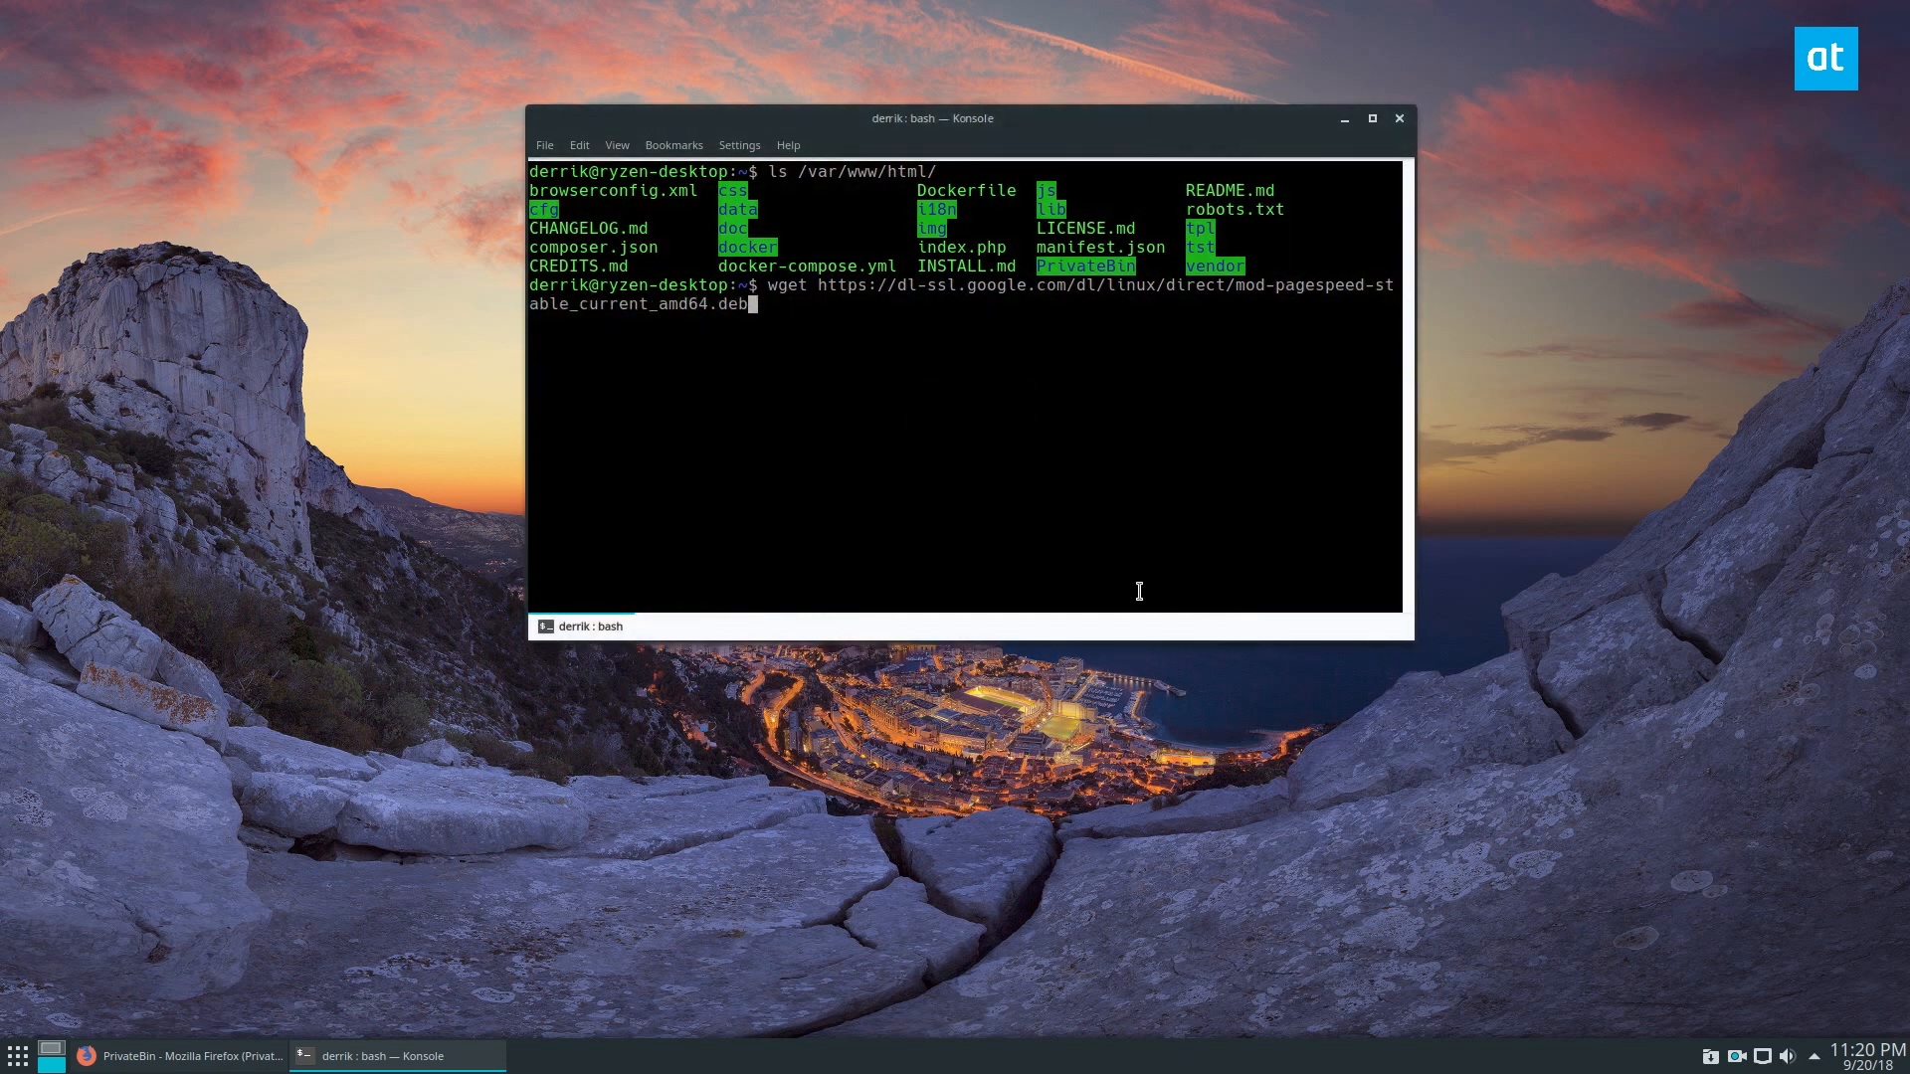
key("Return")
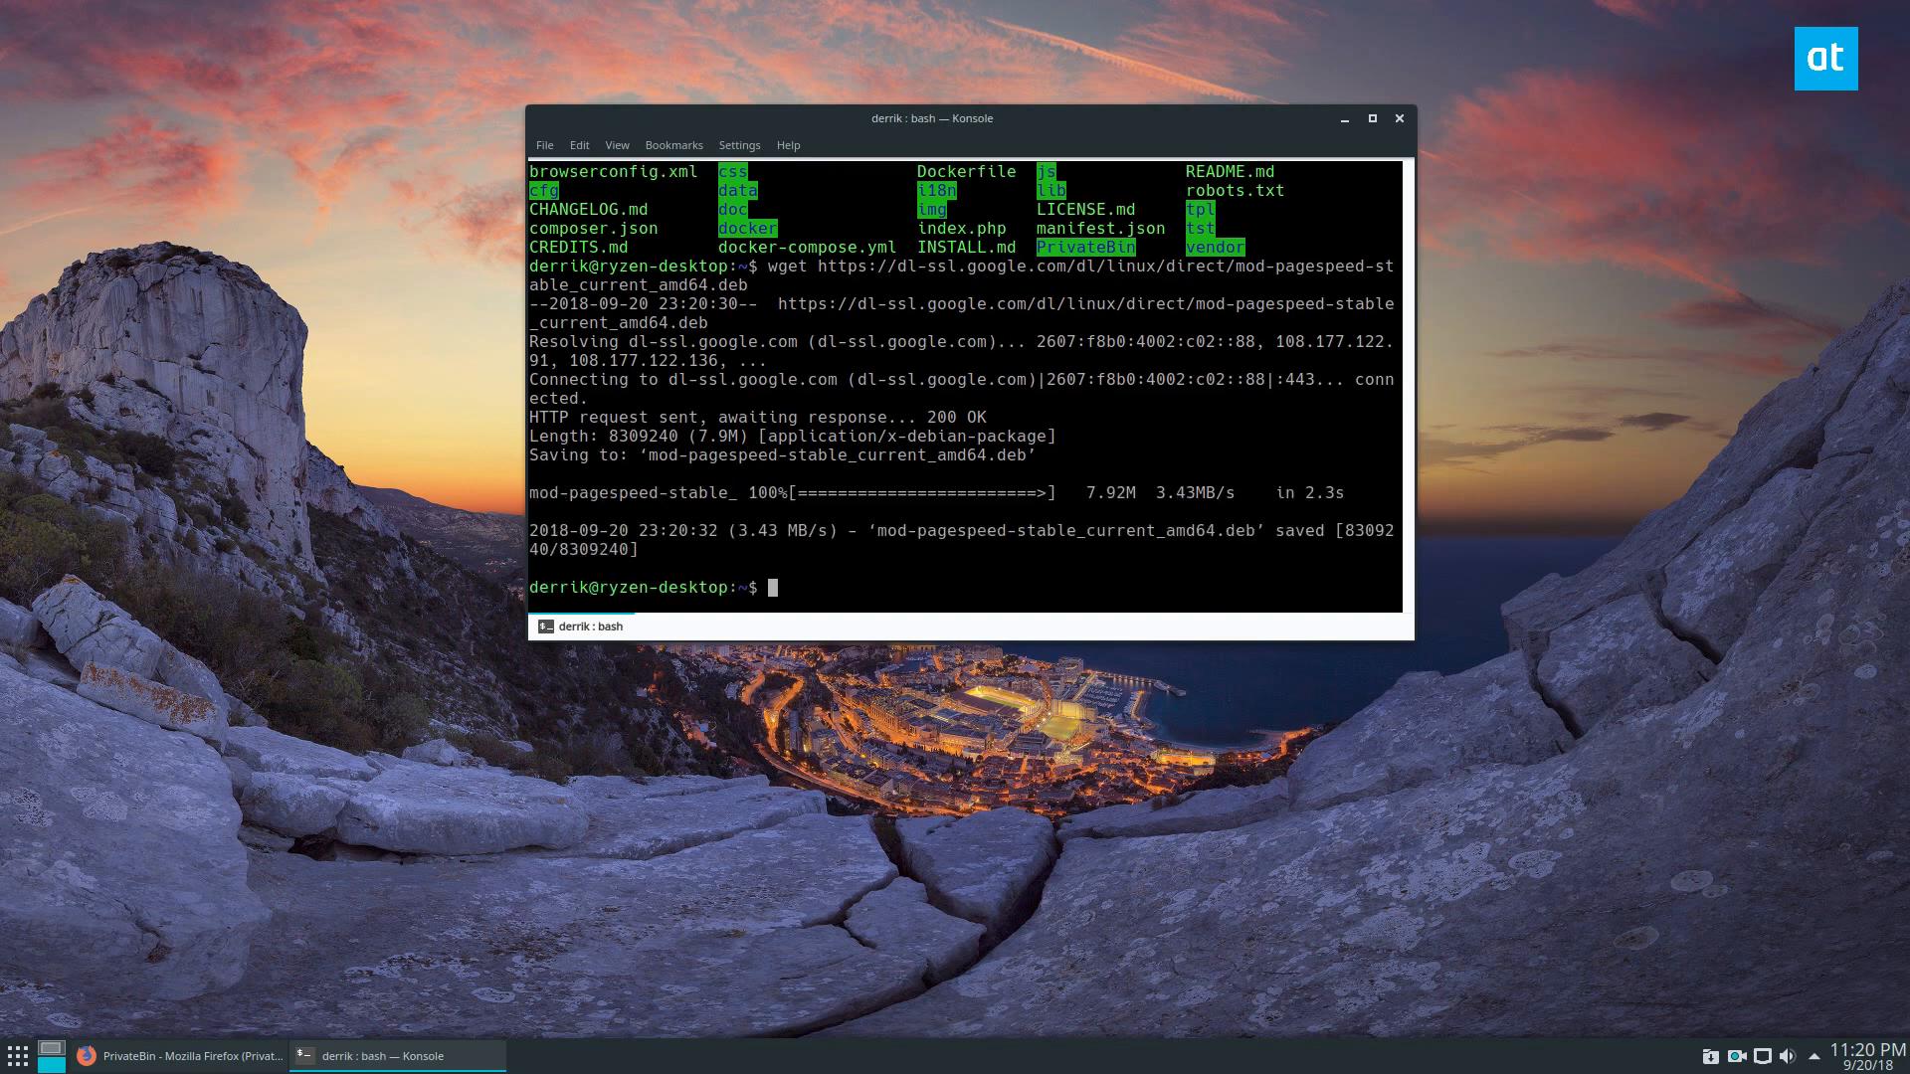
Step: Install the downloaded mod-pagespeed .deb with sudo dpkg -i
type("sudo dpkg -i")
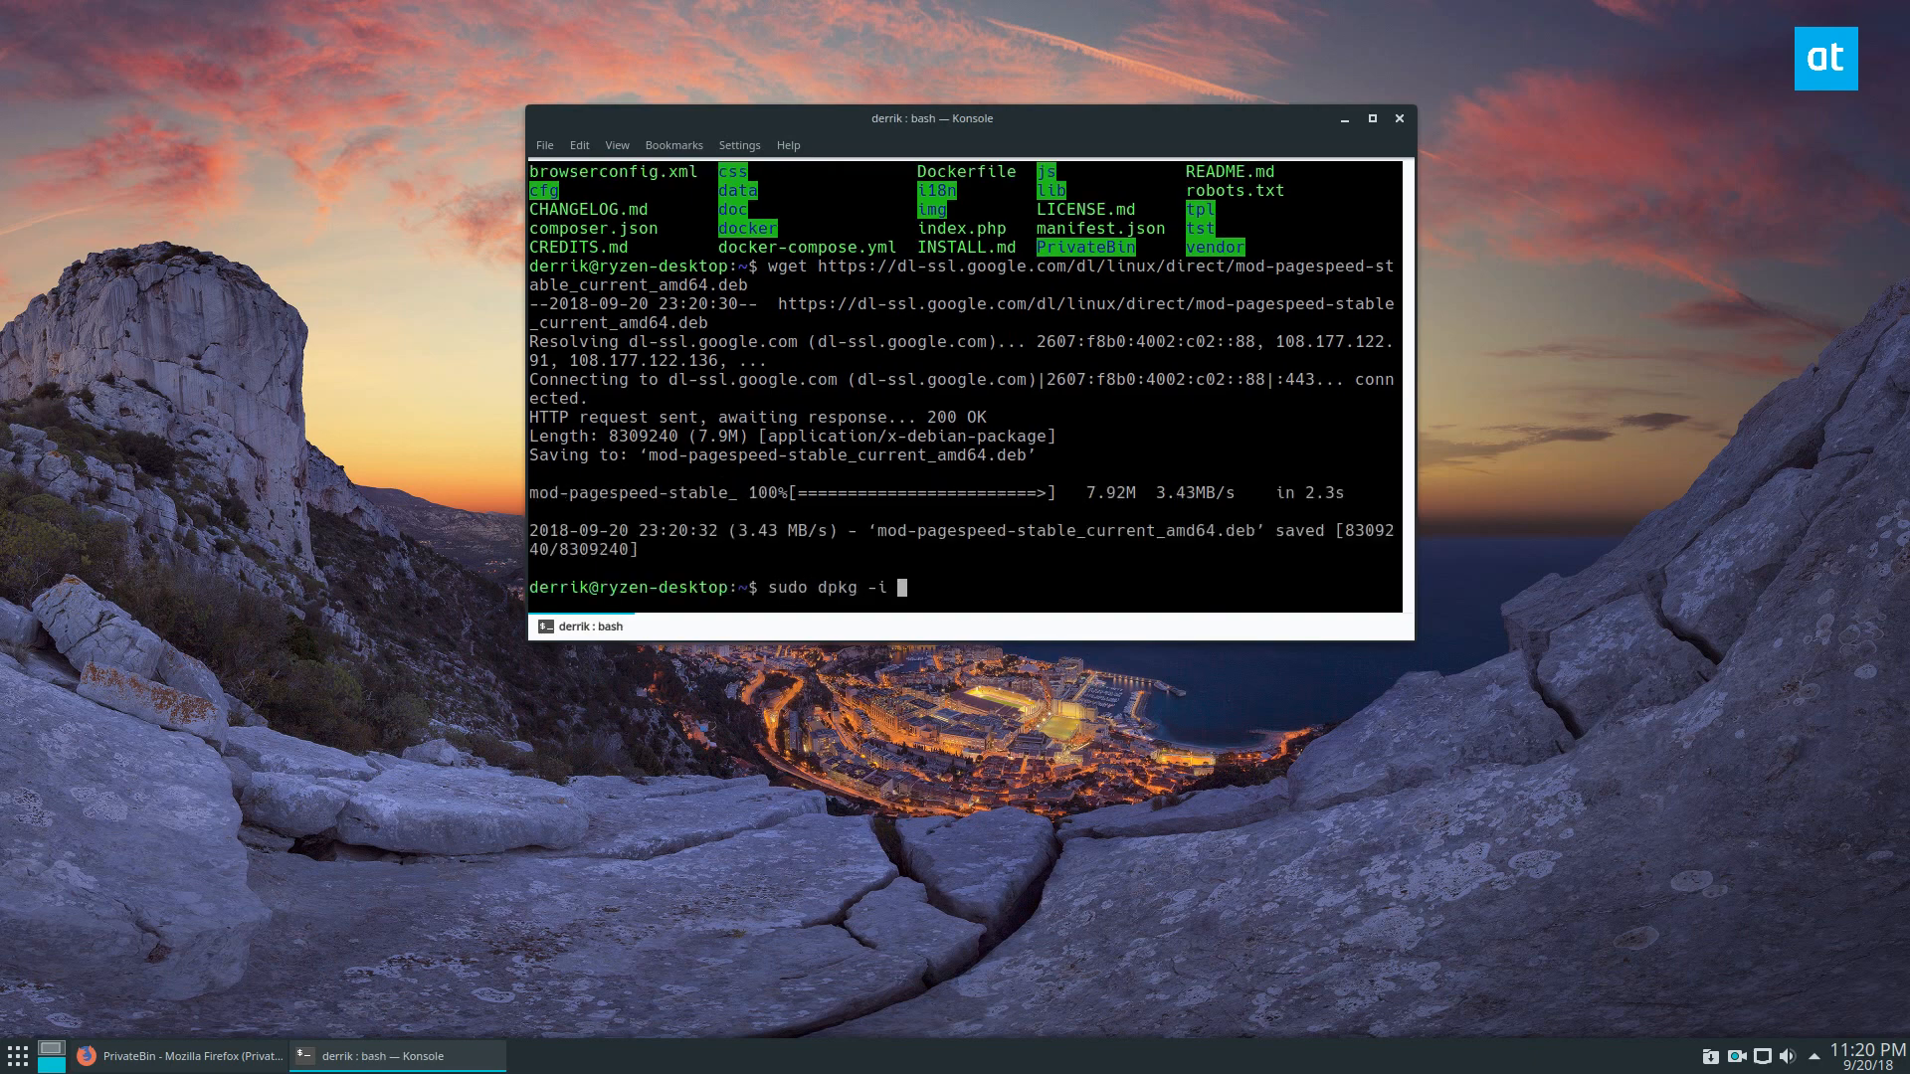
type("m")
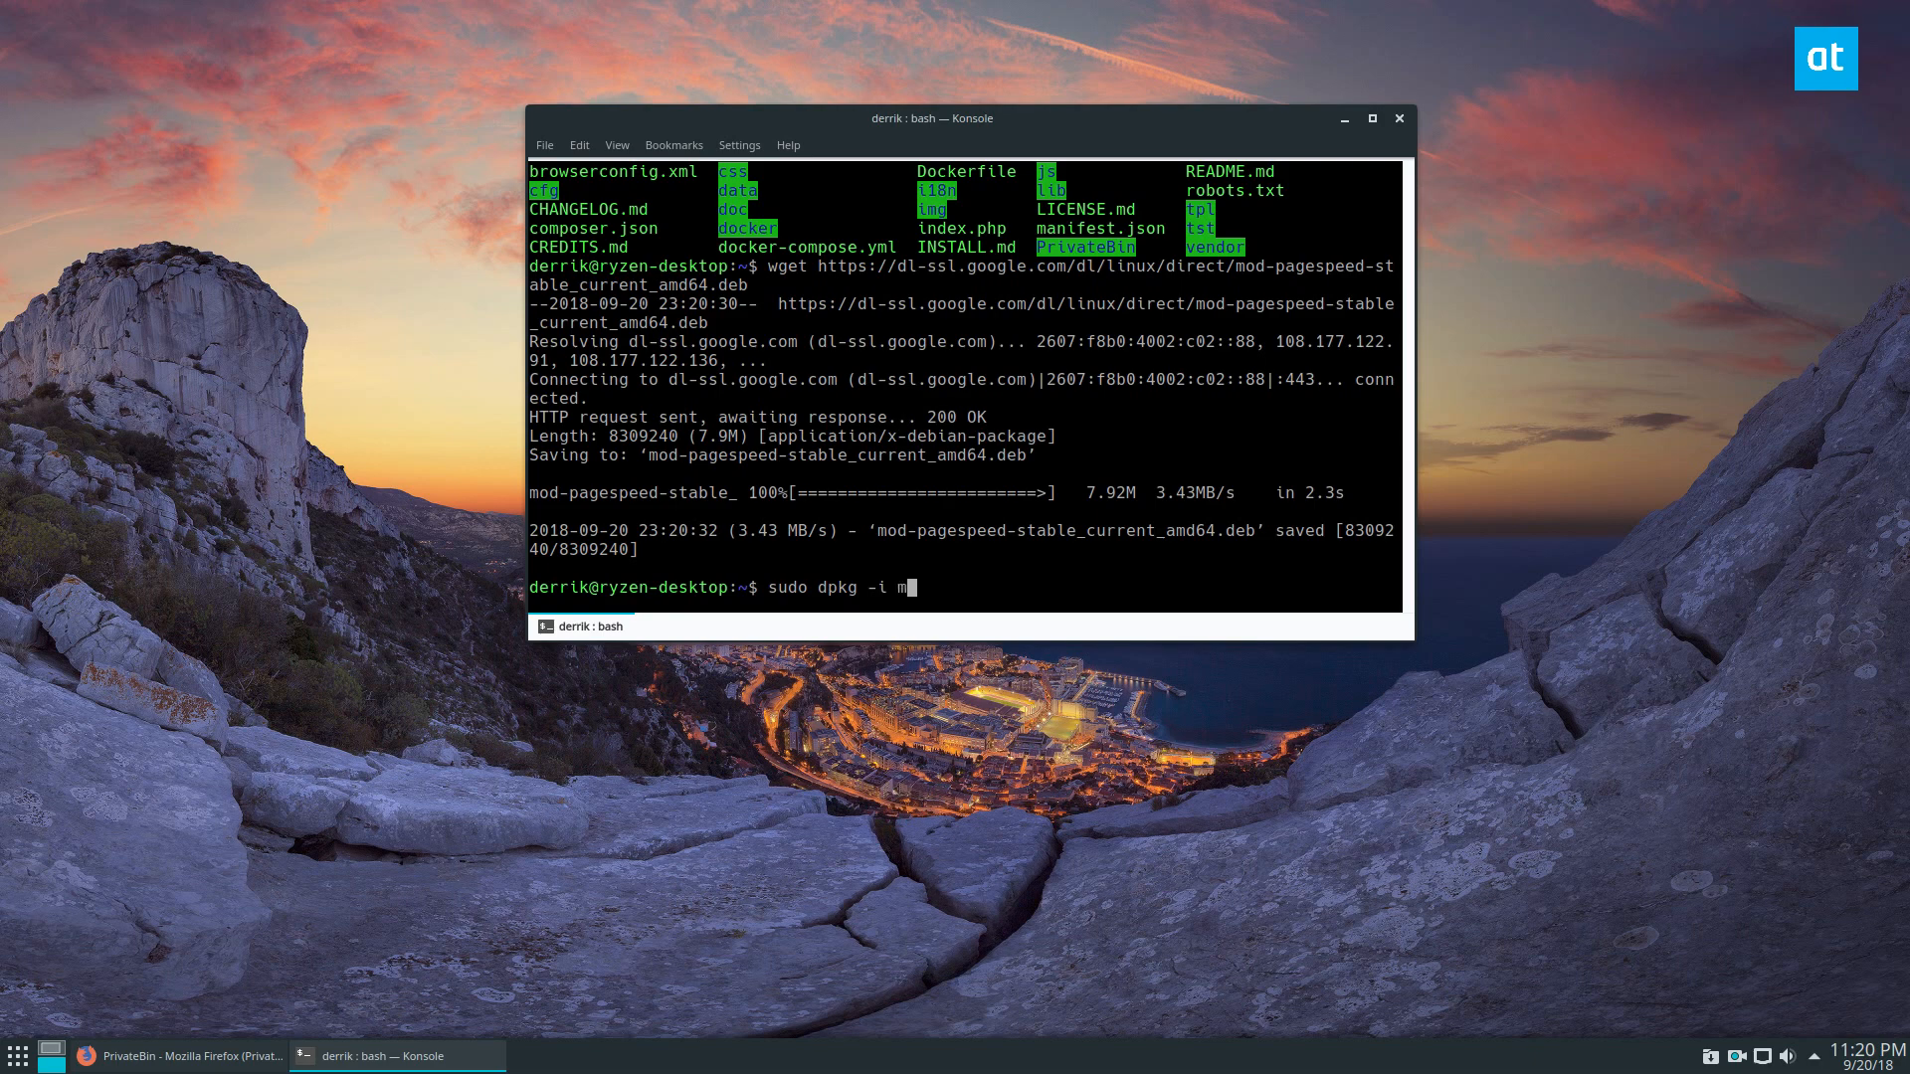
key("Return")
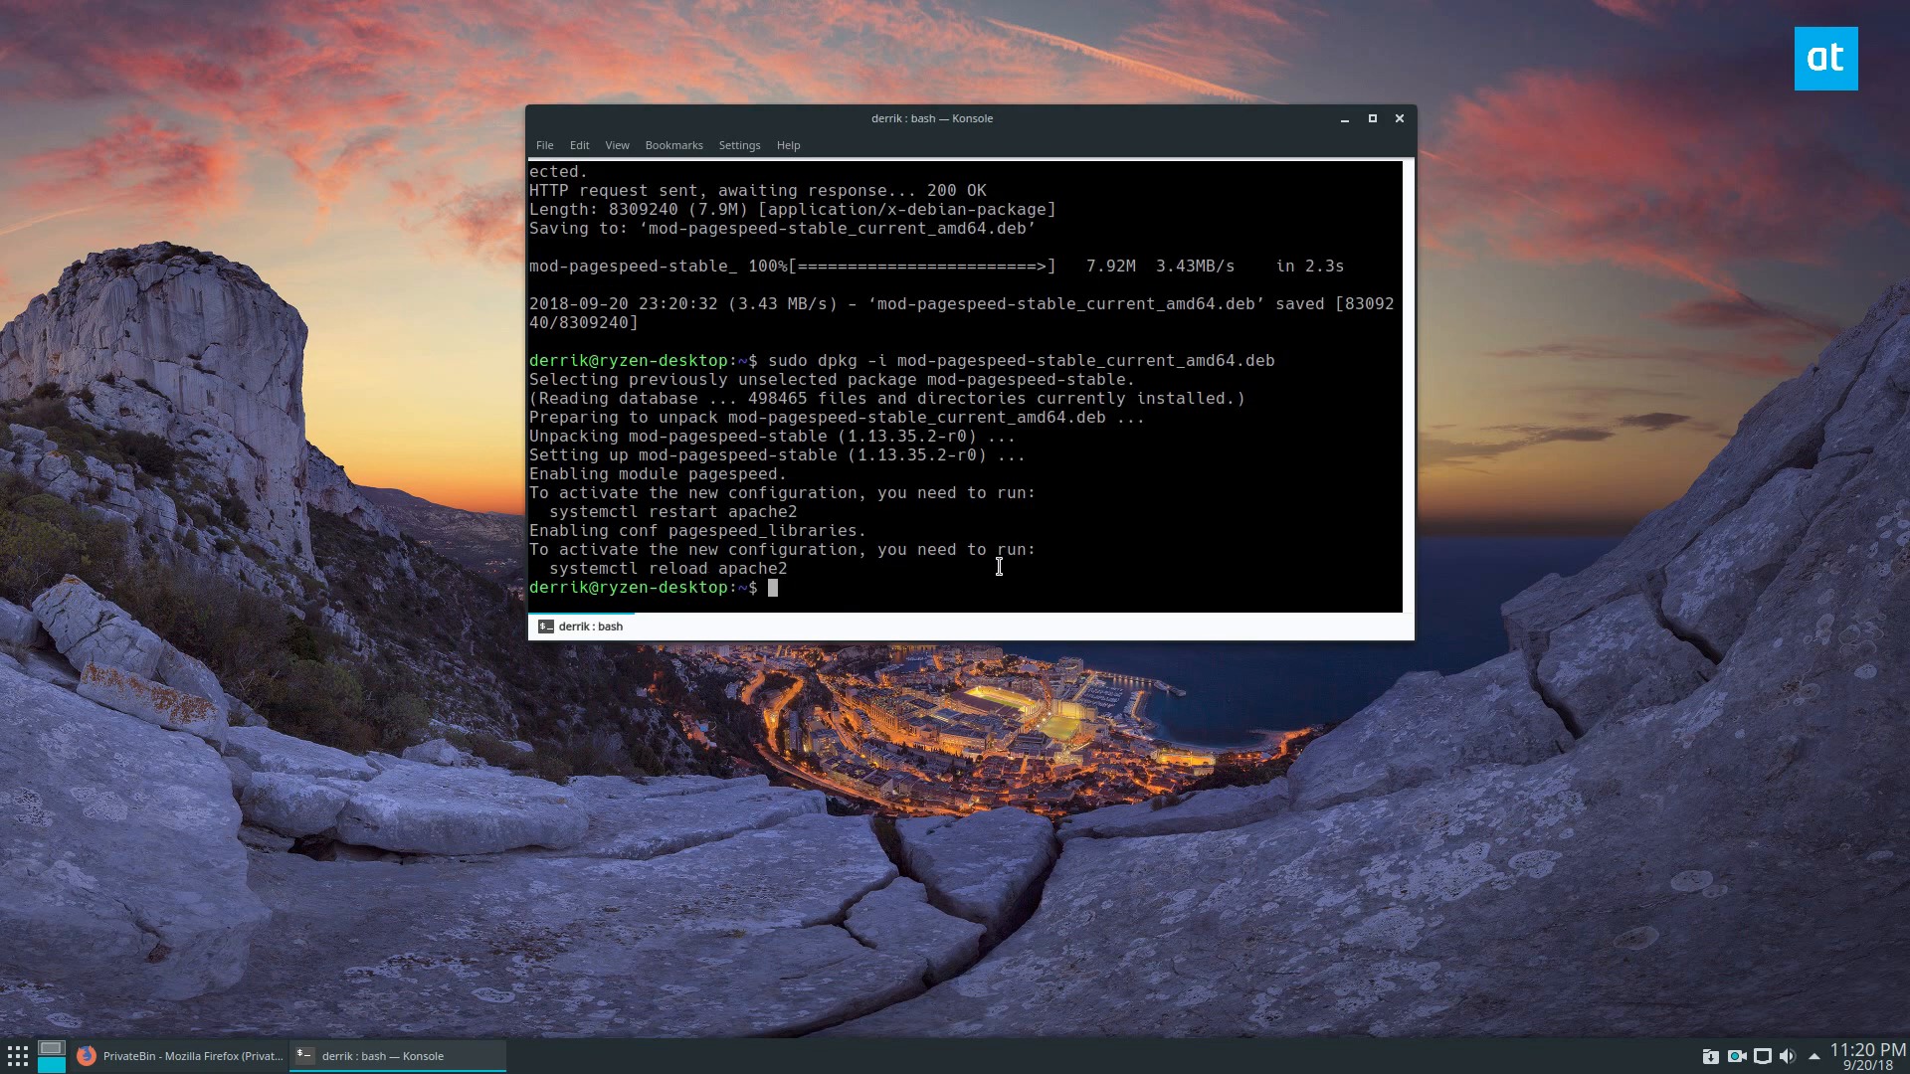
mouse_move(816, 510)
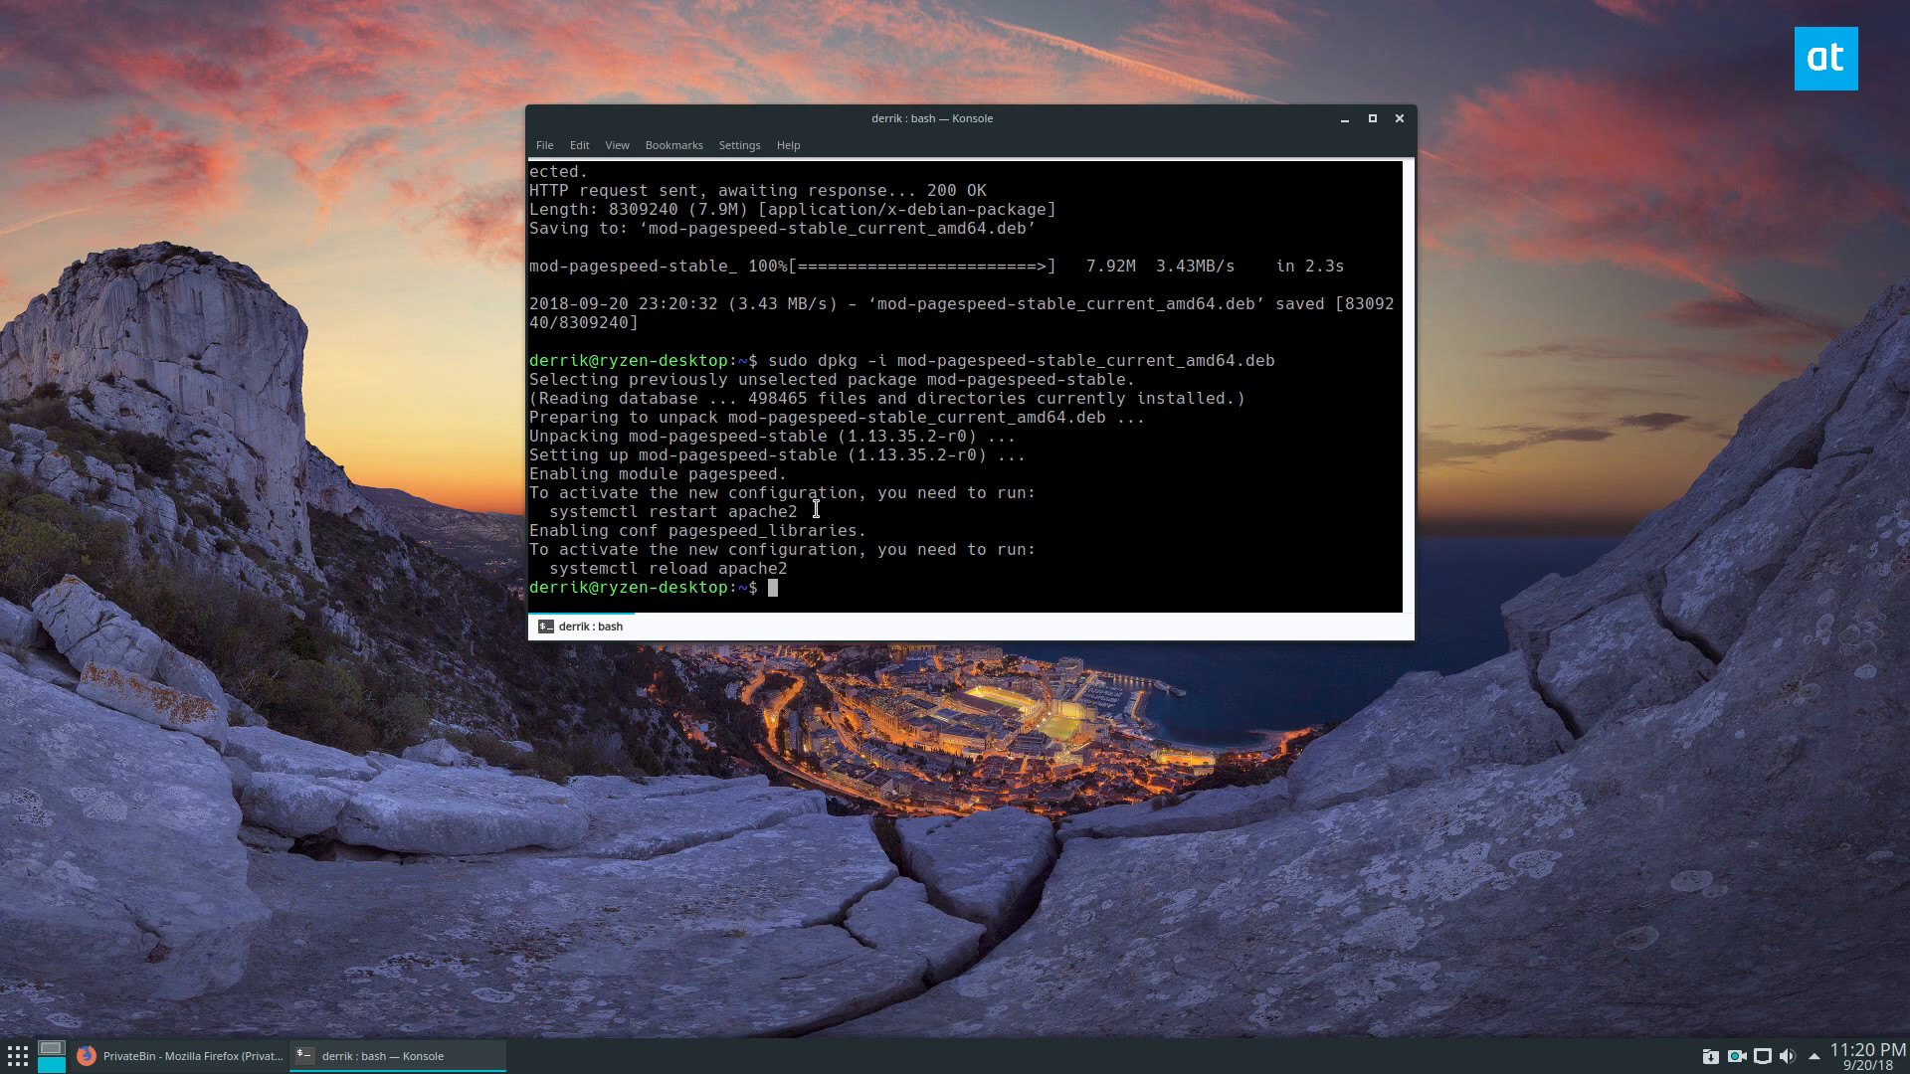
Step: Run sudo systemctl restart apache2 using the suggested restart line
right_click(679, 511)
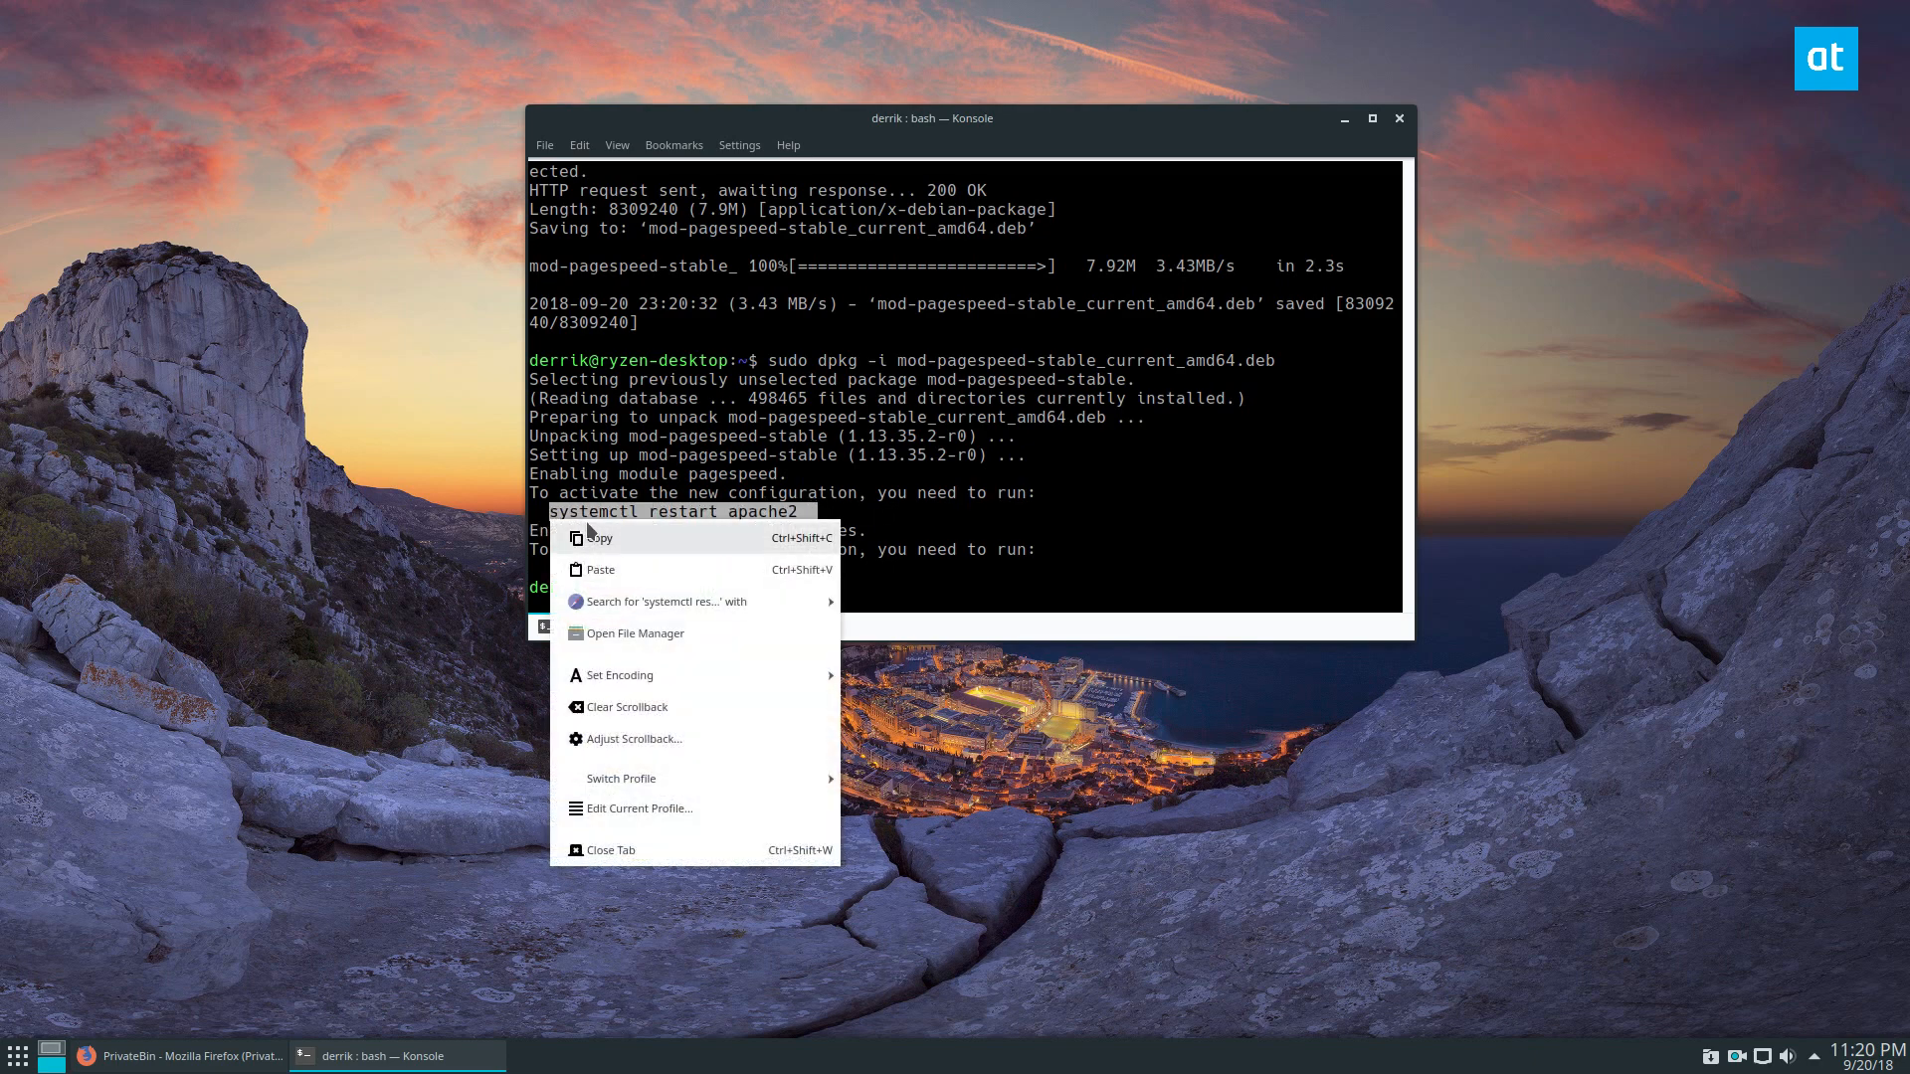
left_click(601, 538)
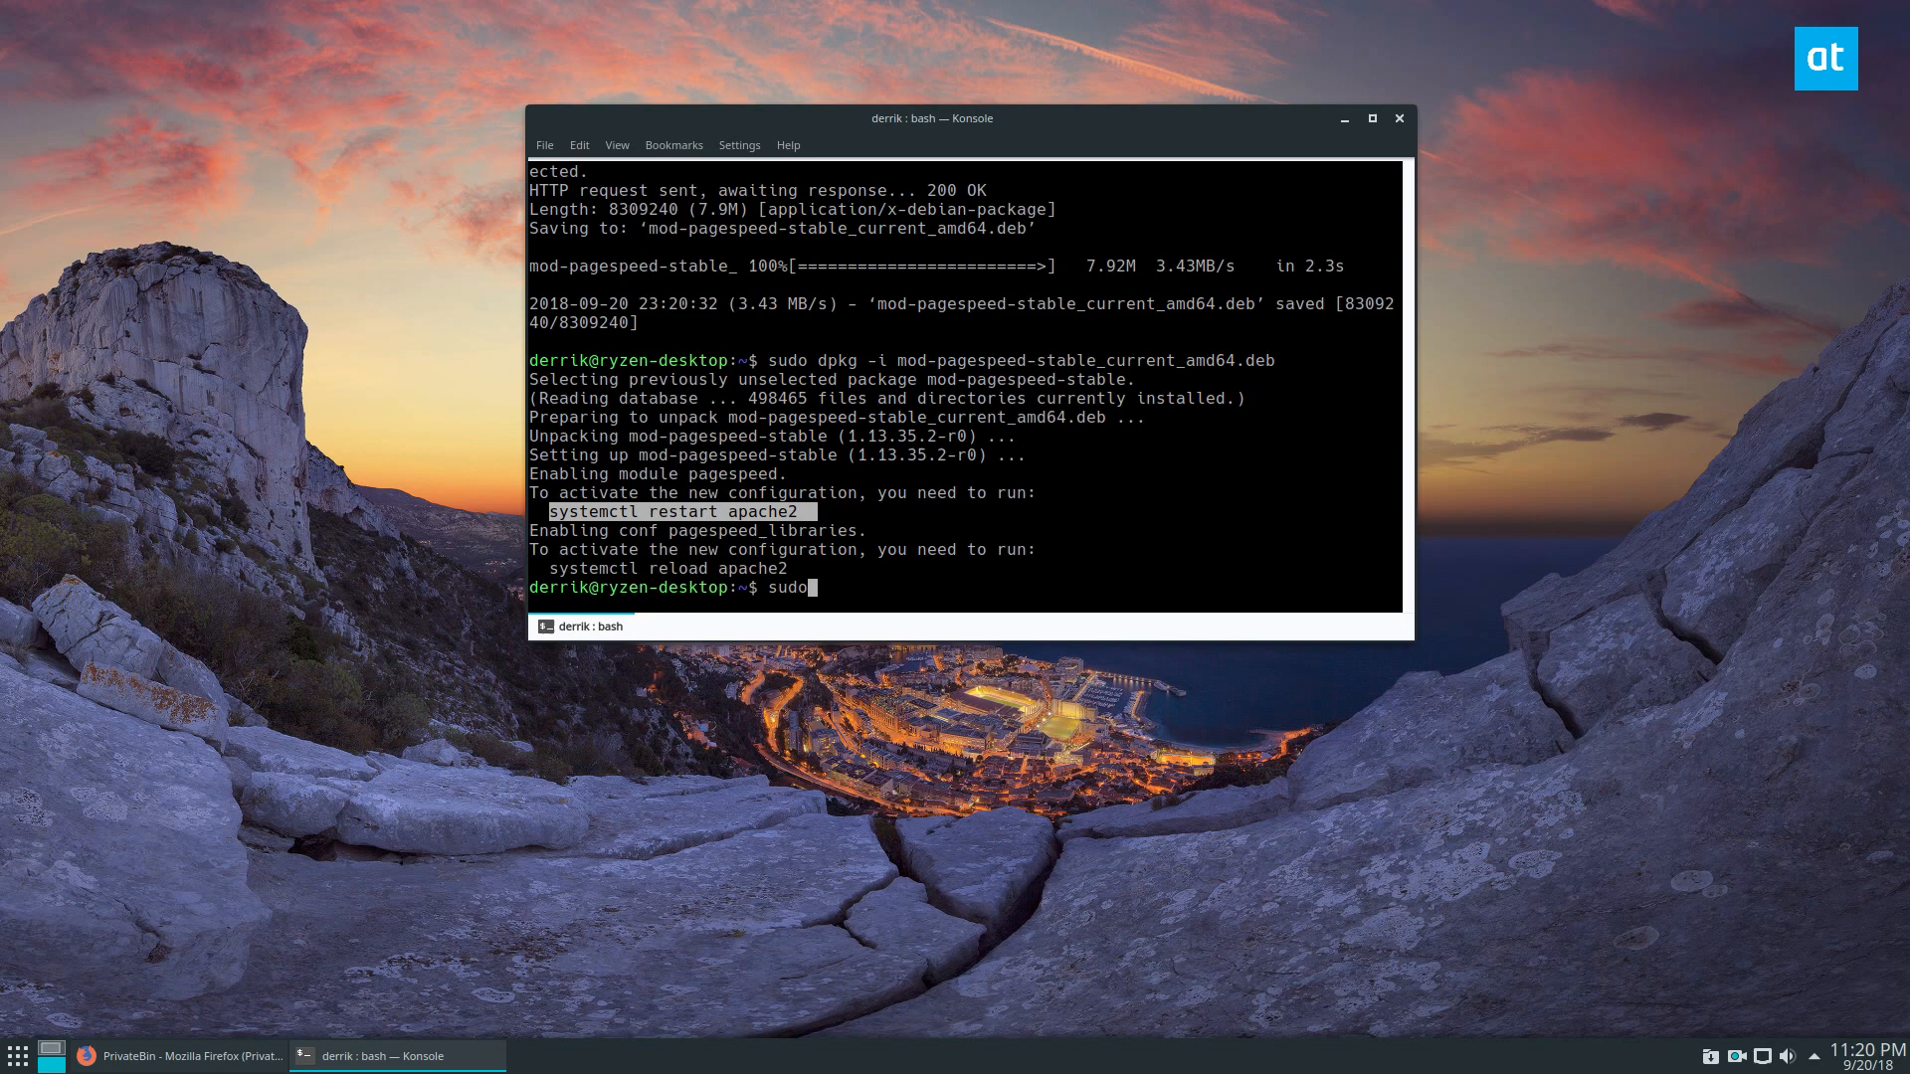
type("system")
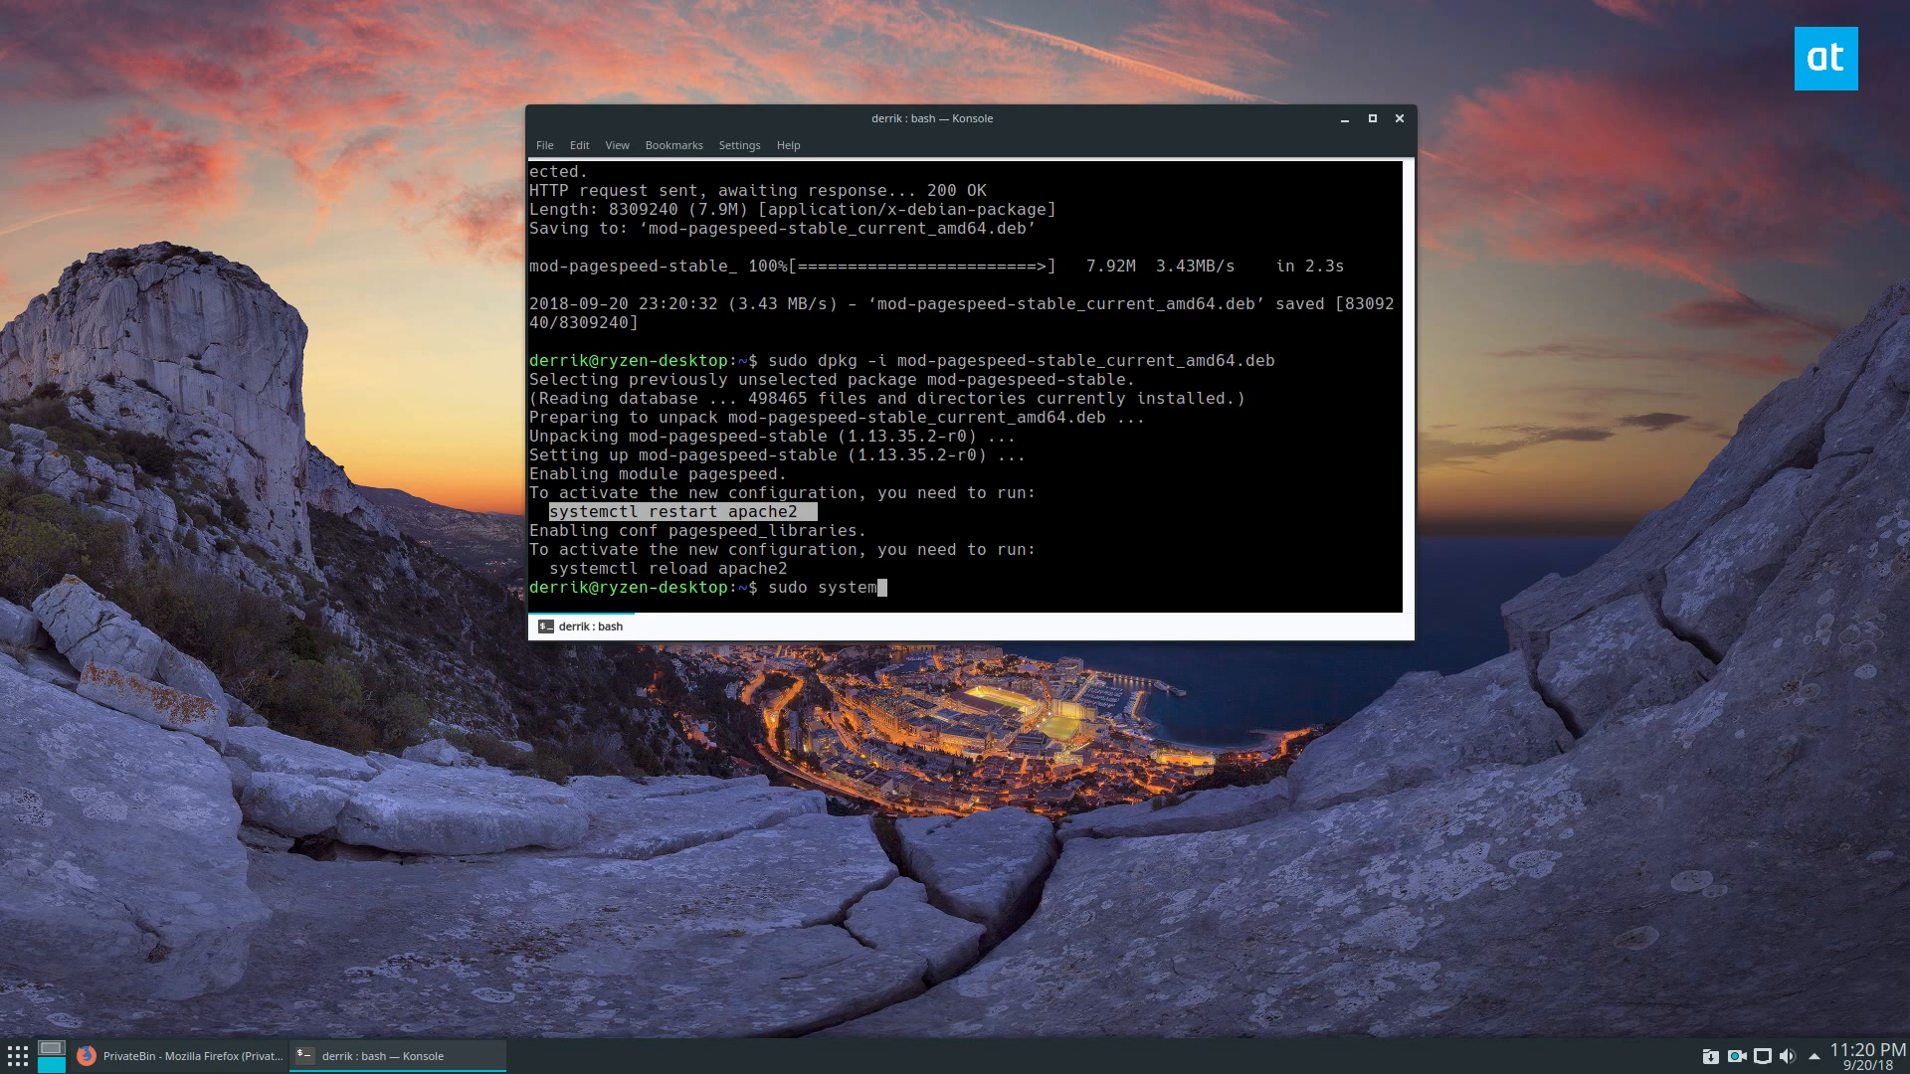
type("f")
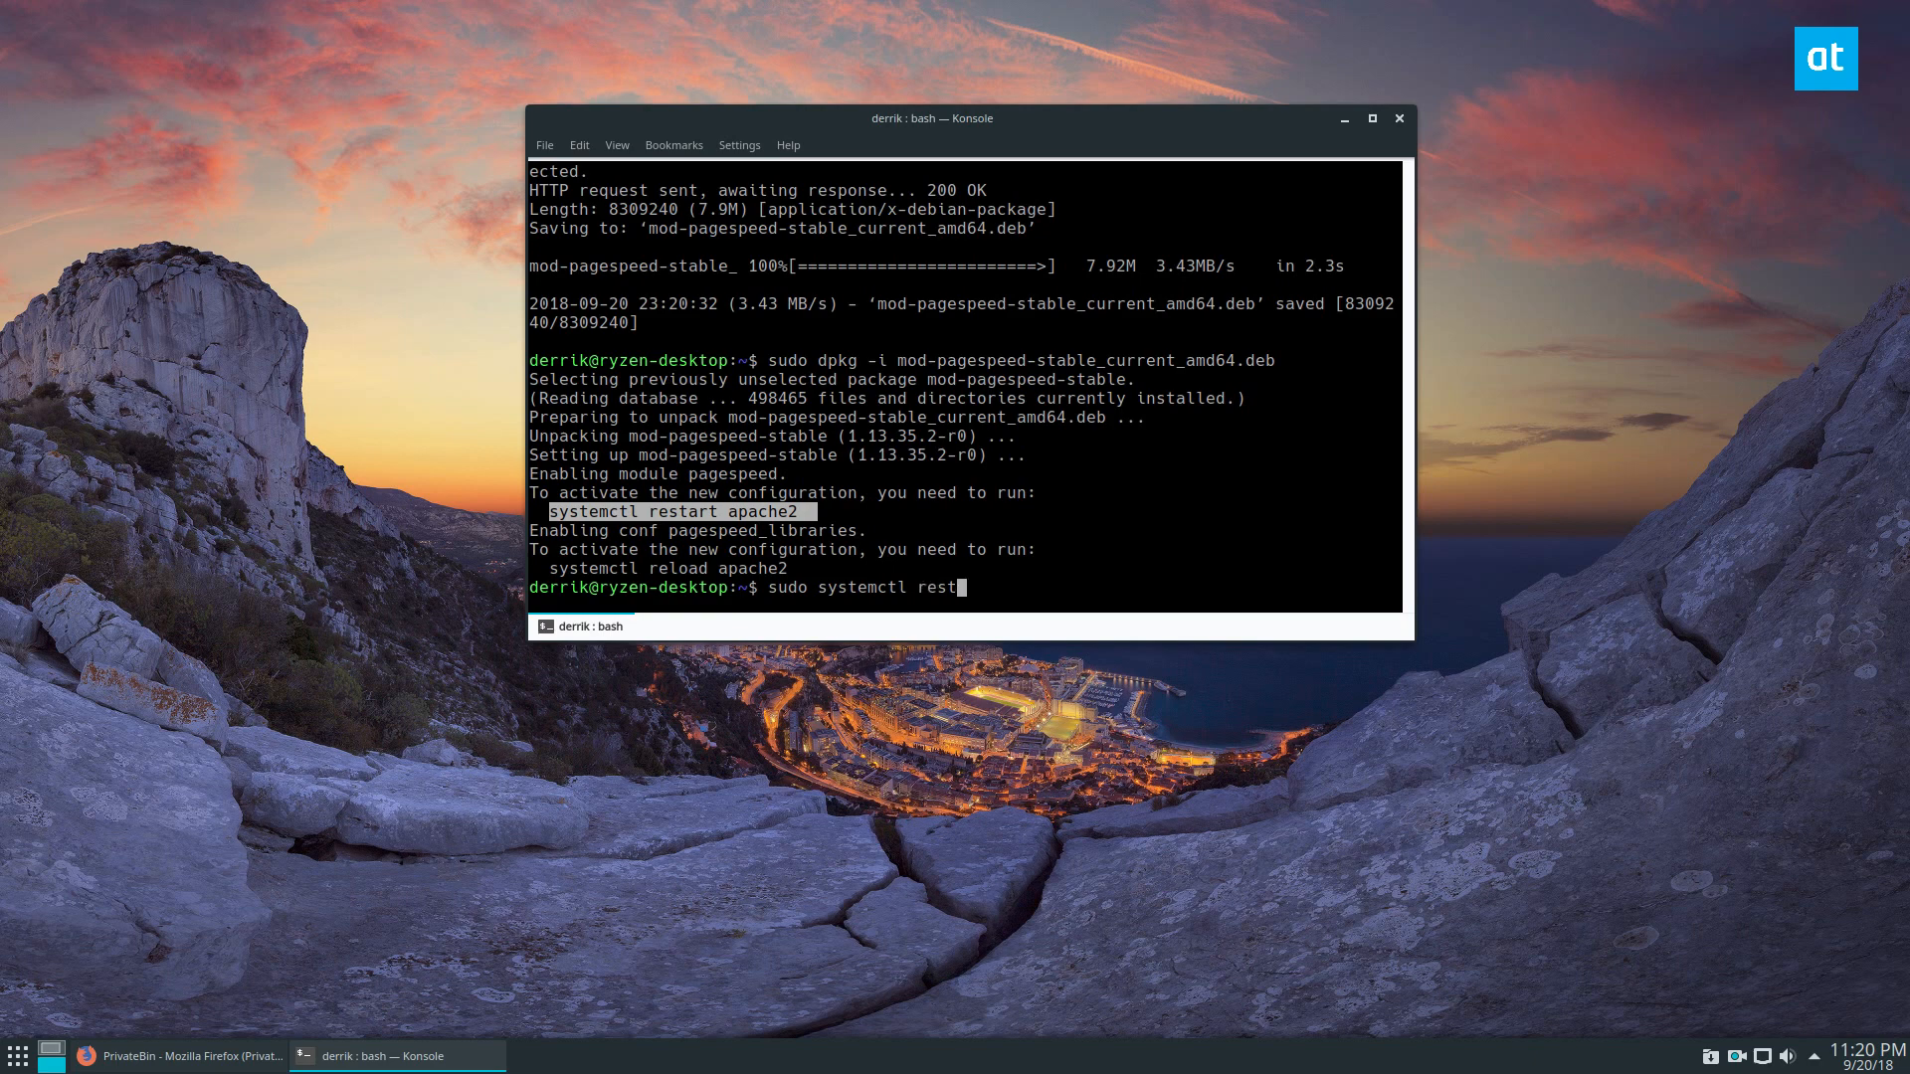
type("art apache2")
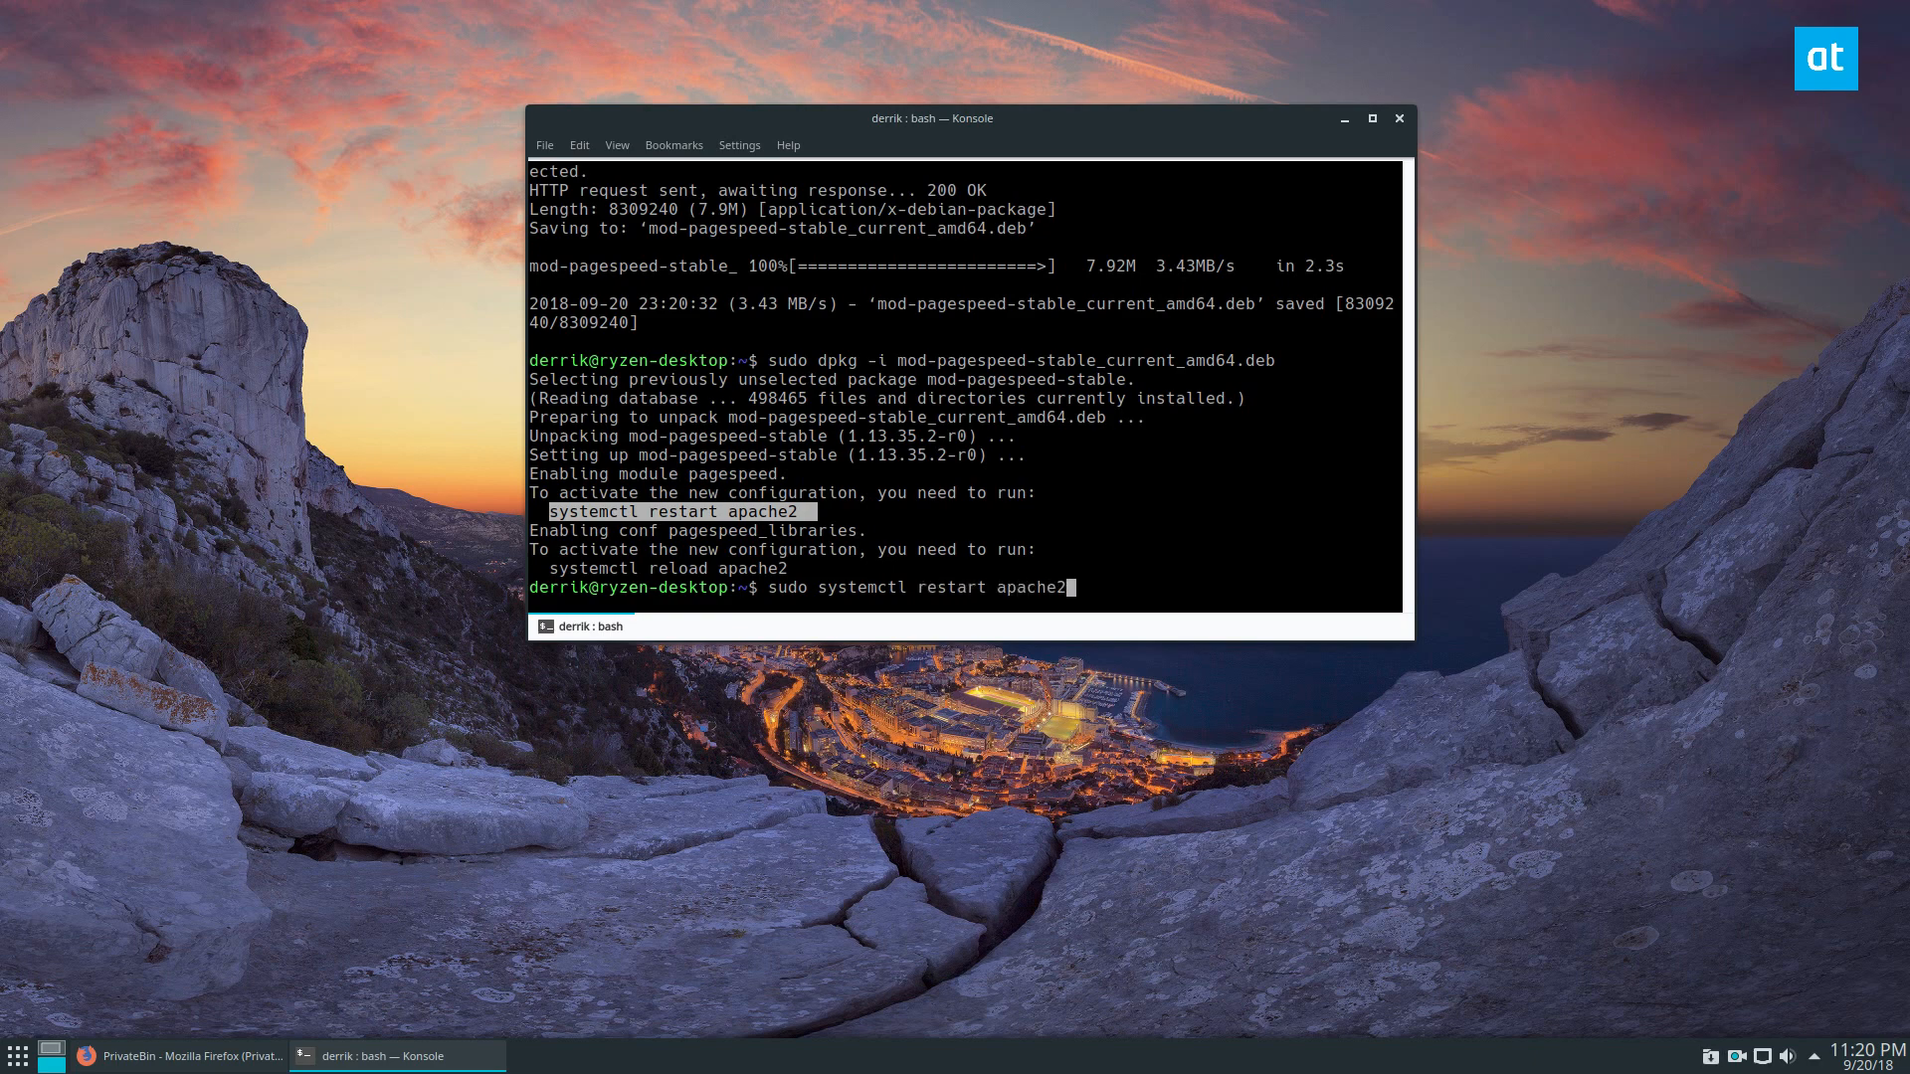
key("Return")
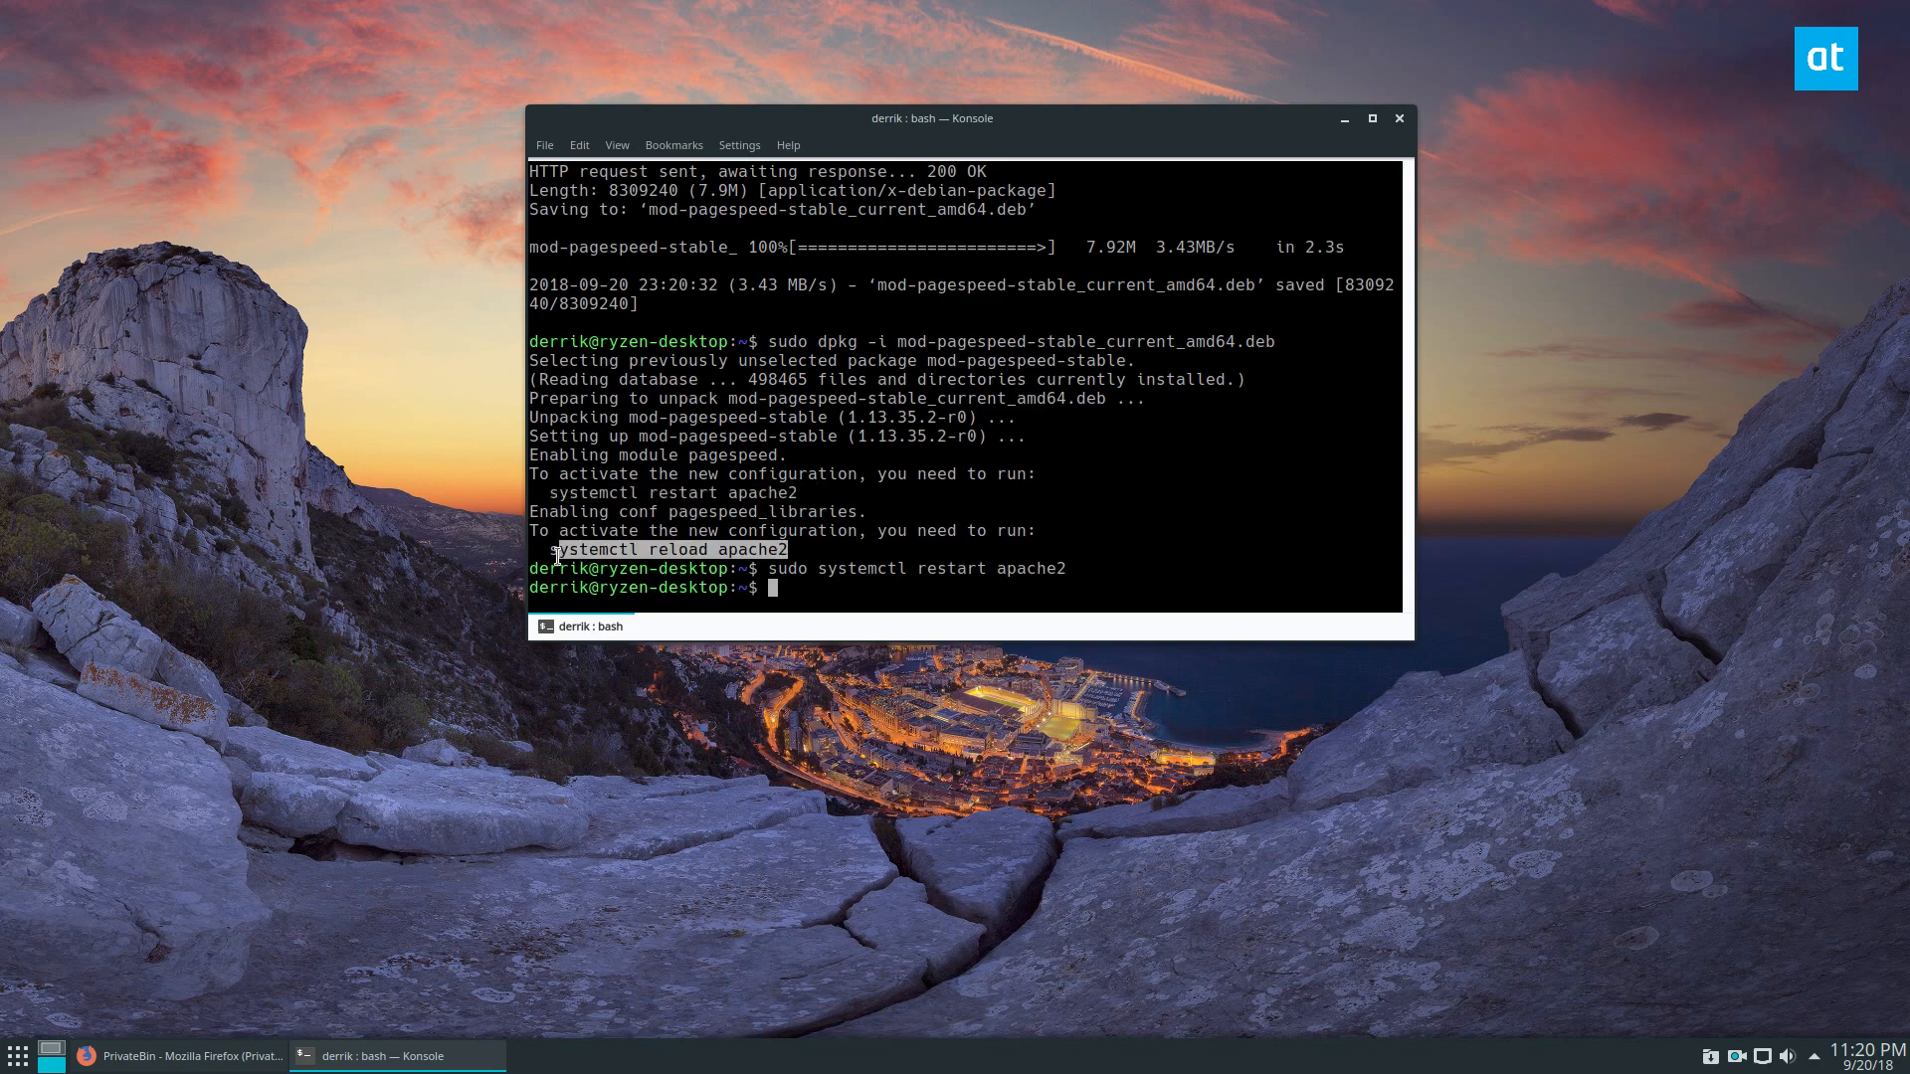
Step: Run sudo systemctl reload apache2, then minimize Konsole to show the desktop
right_click(667, 549)
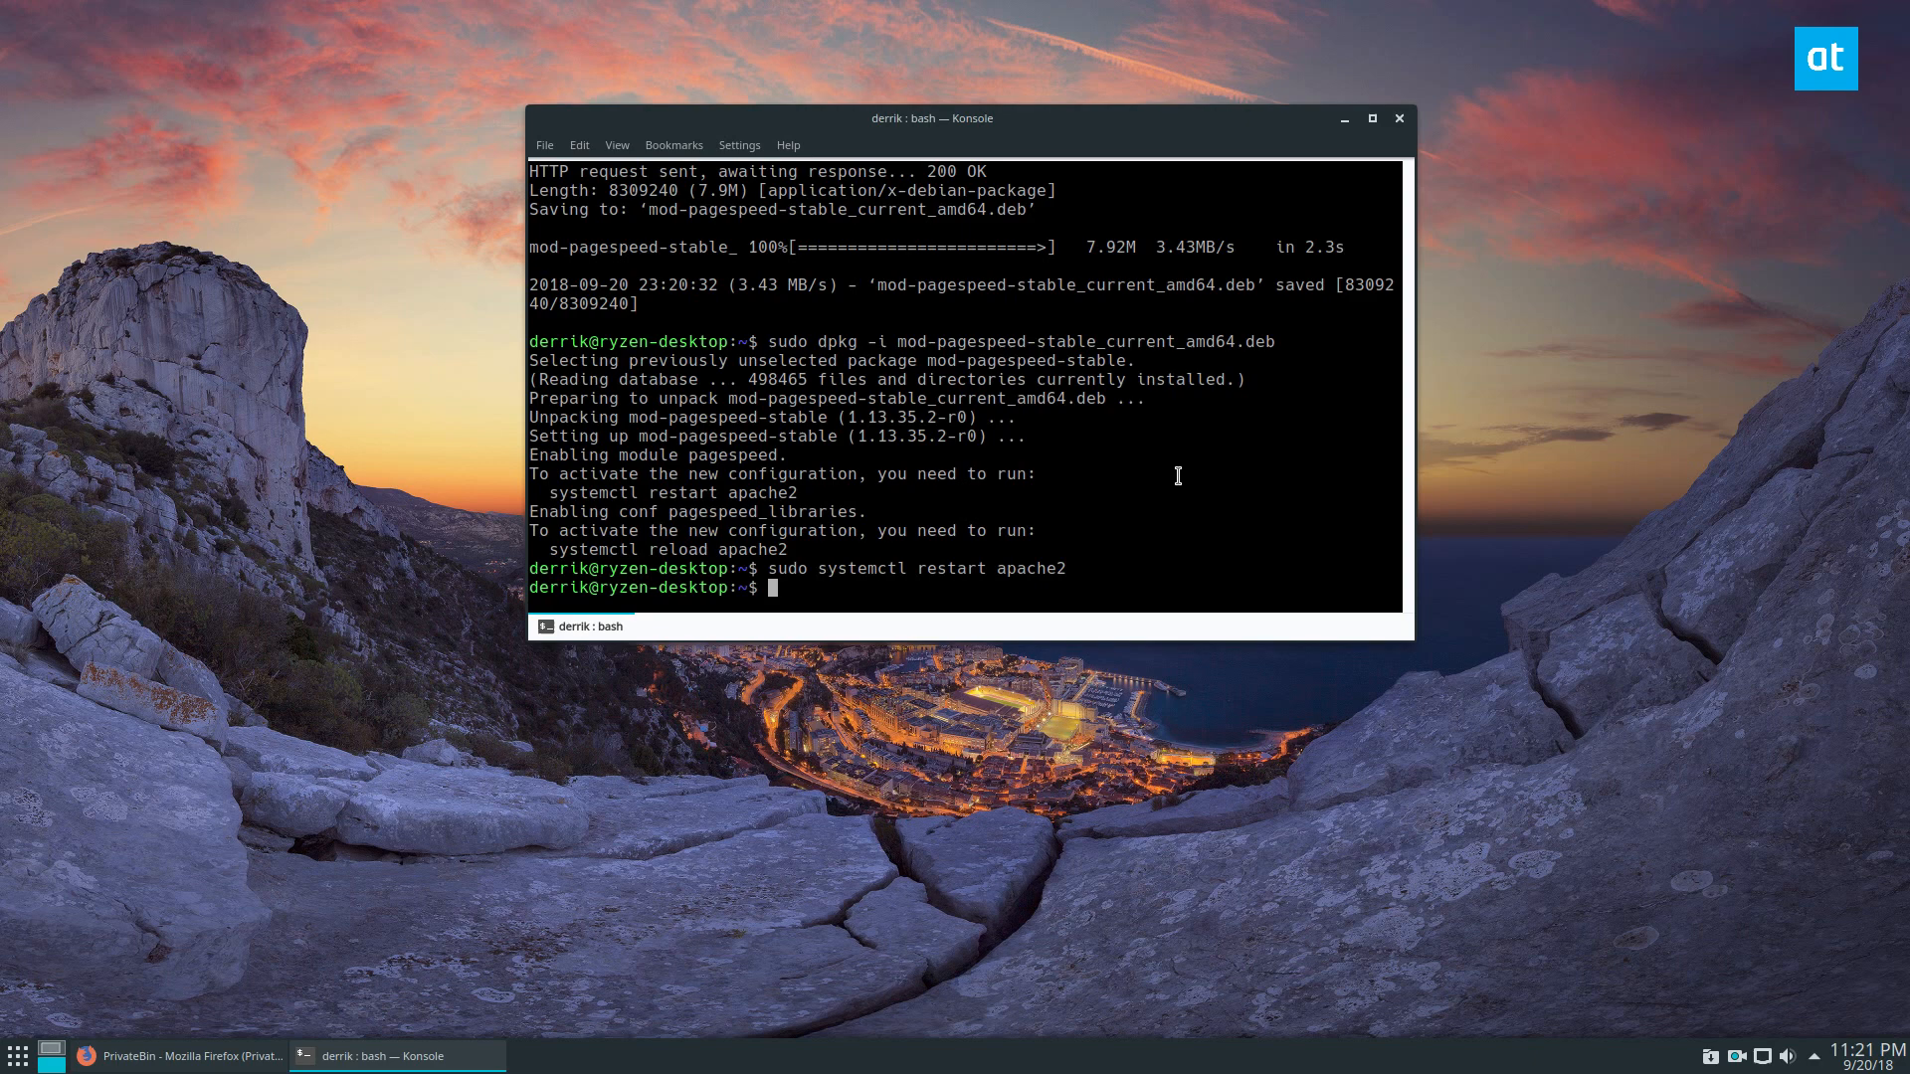
type("systemctl reload apache2")
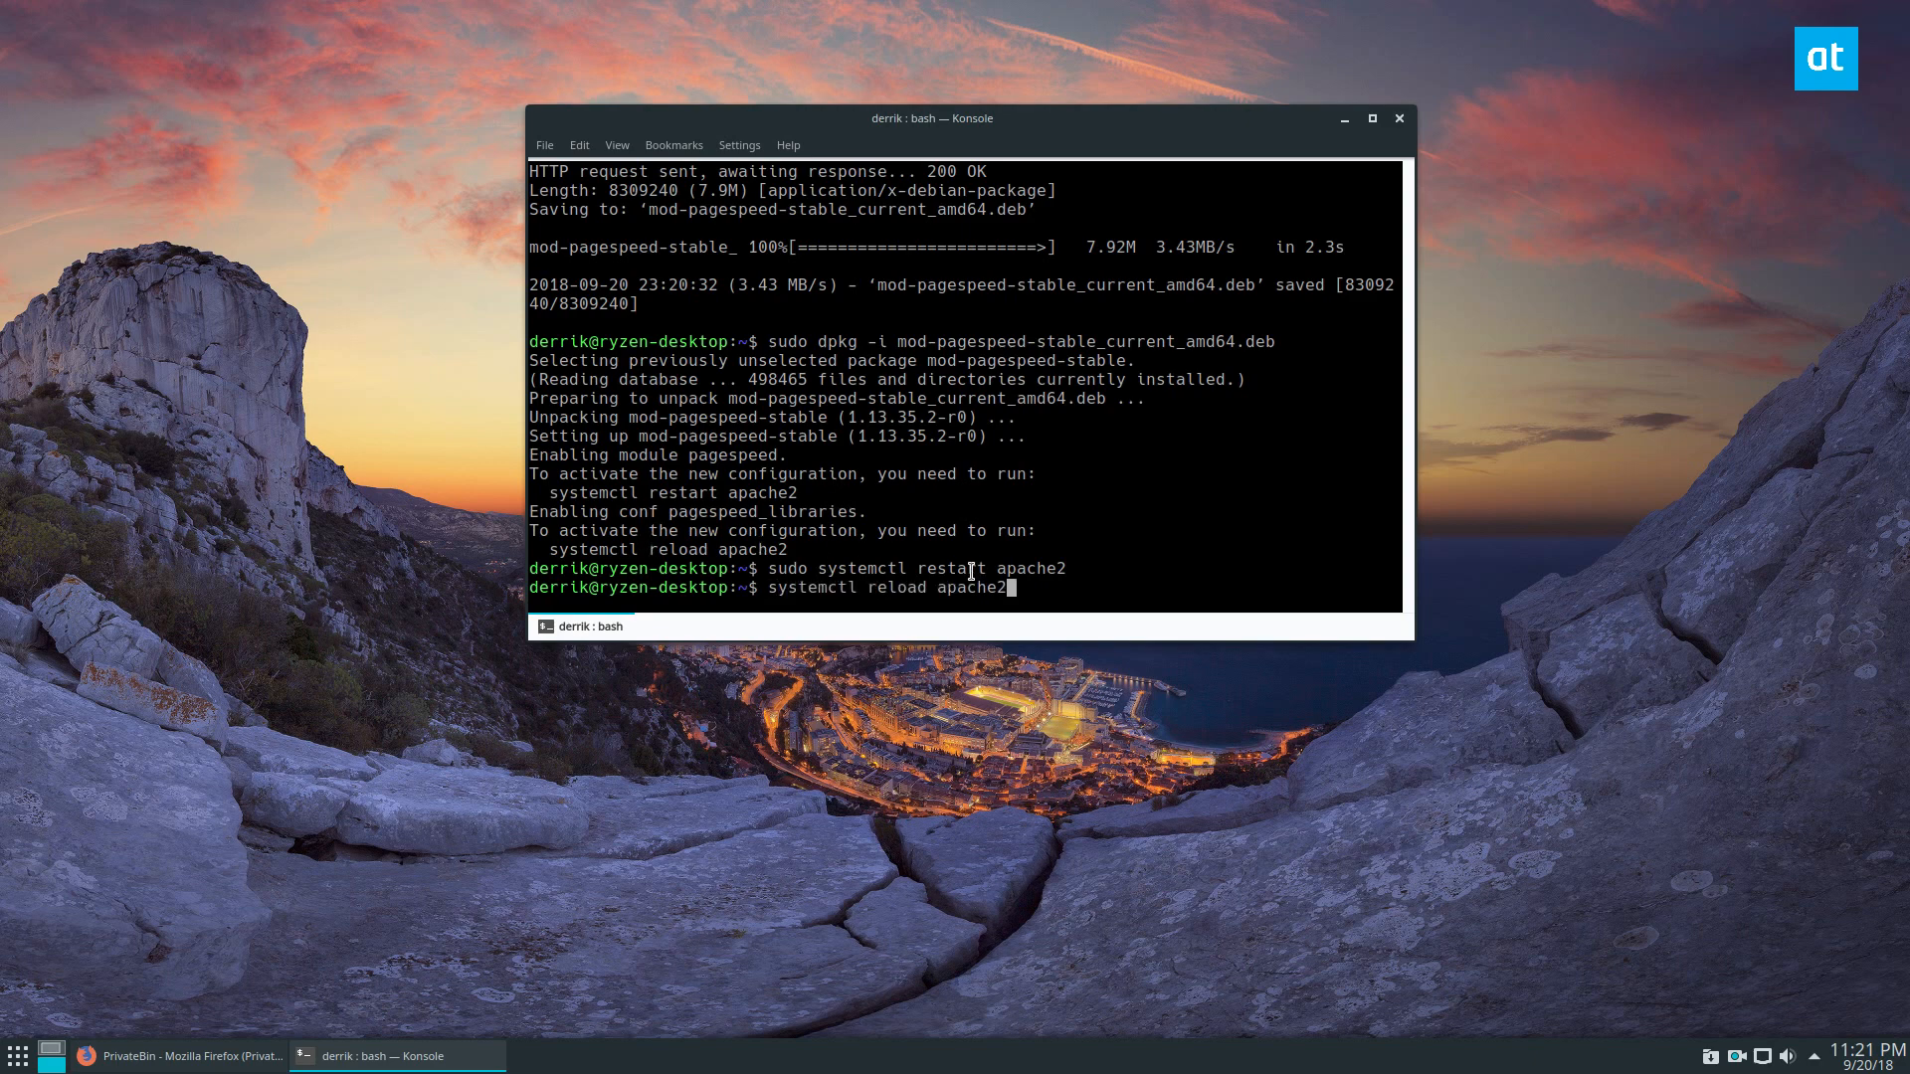
type("sudo")
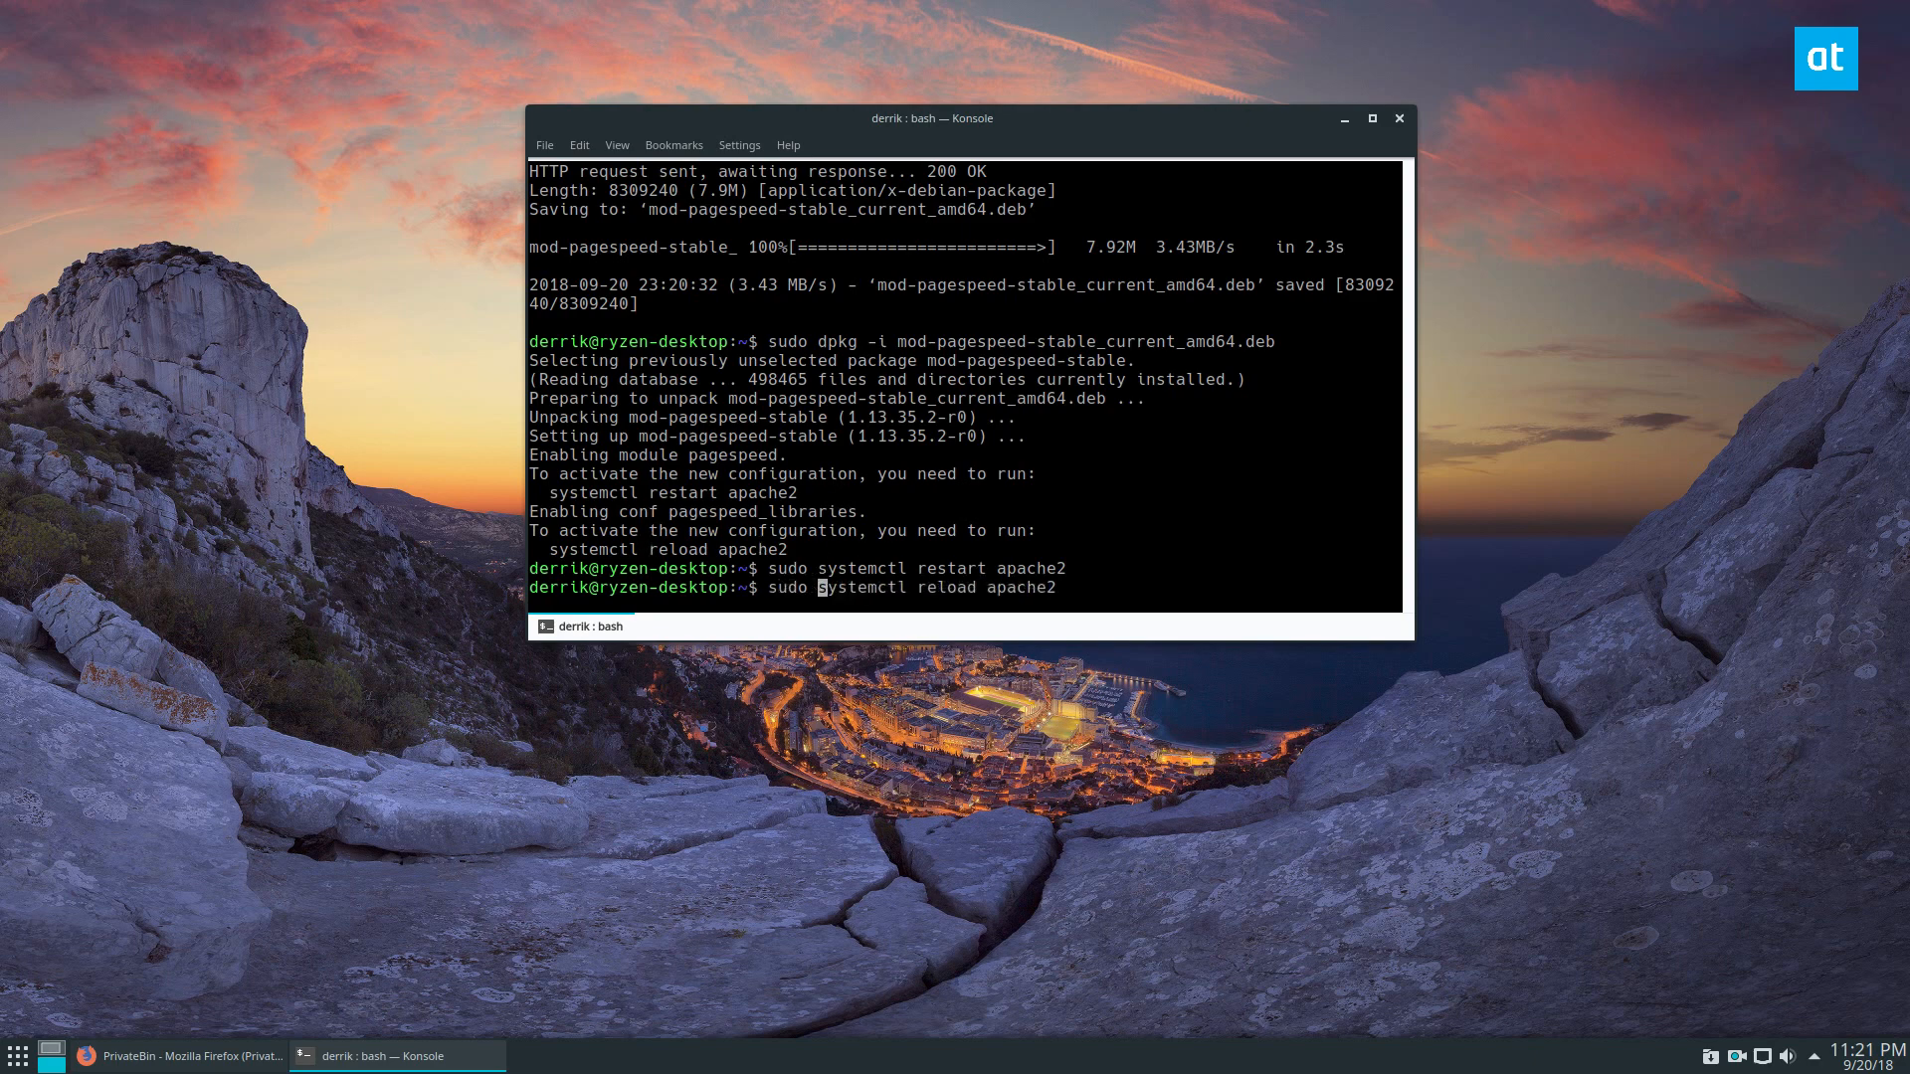
key("Return")
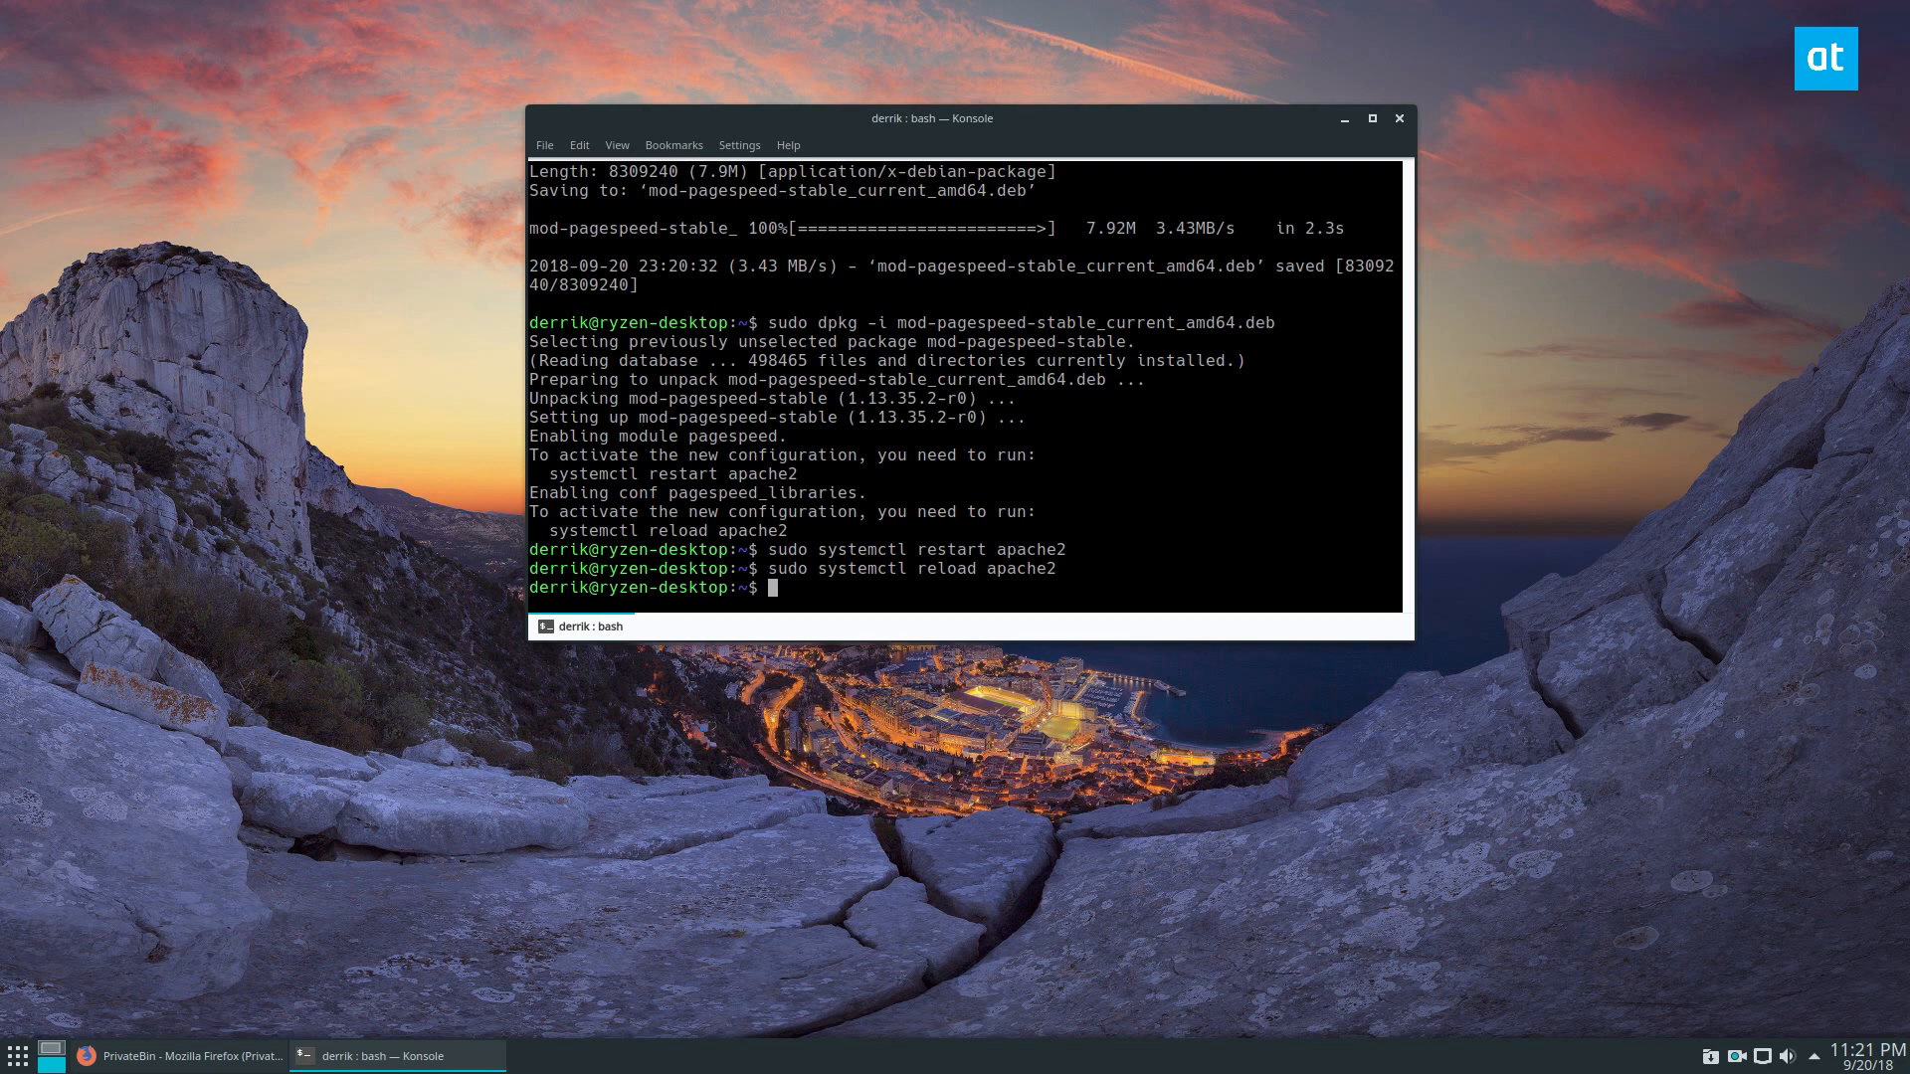
mouse_move(237, 966)
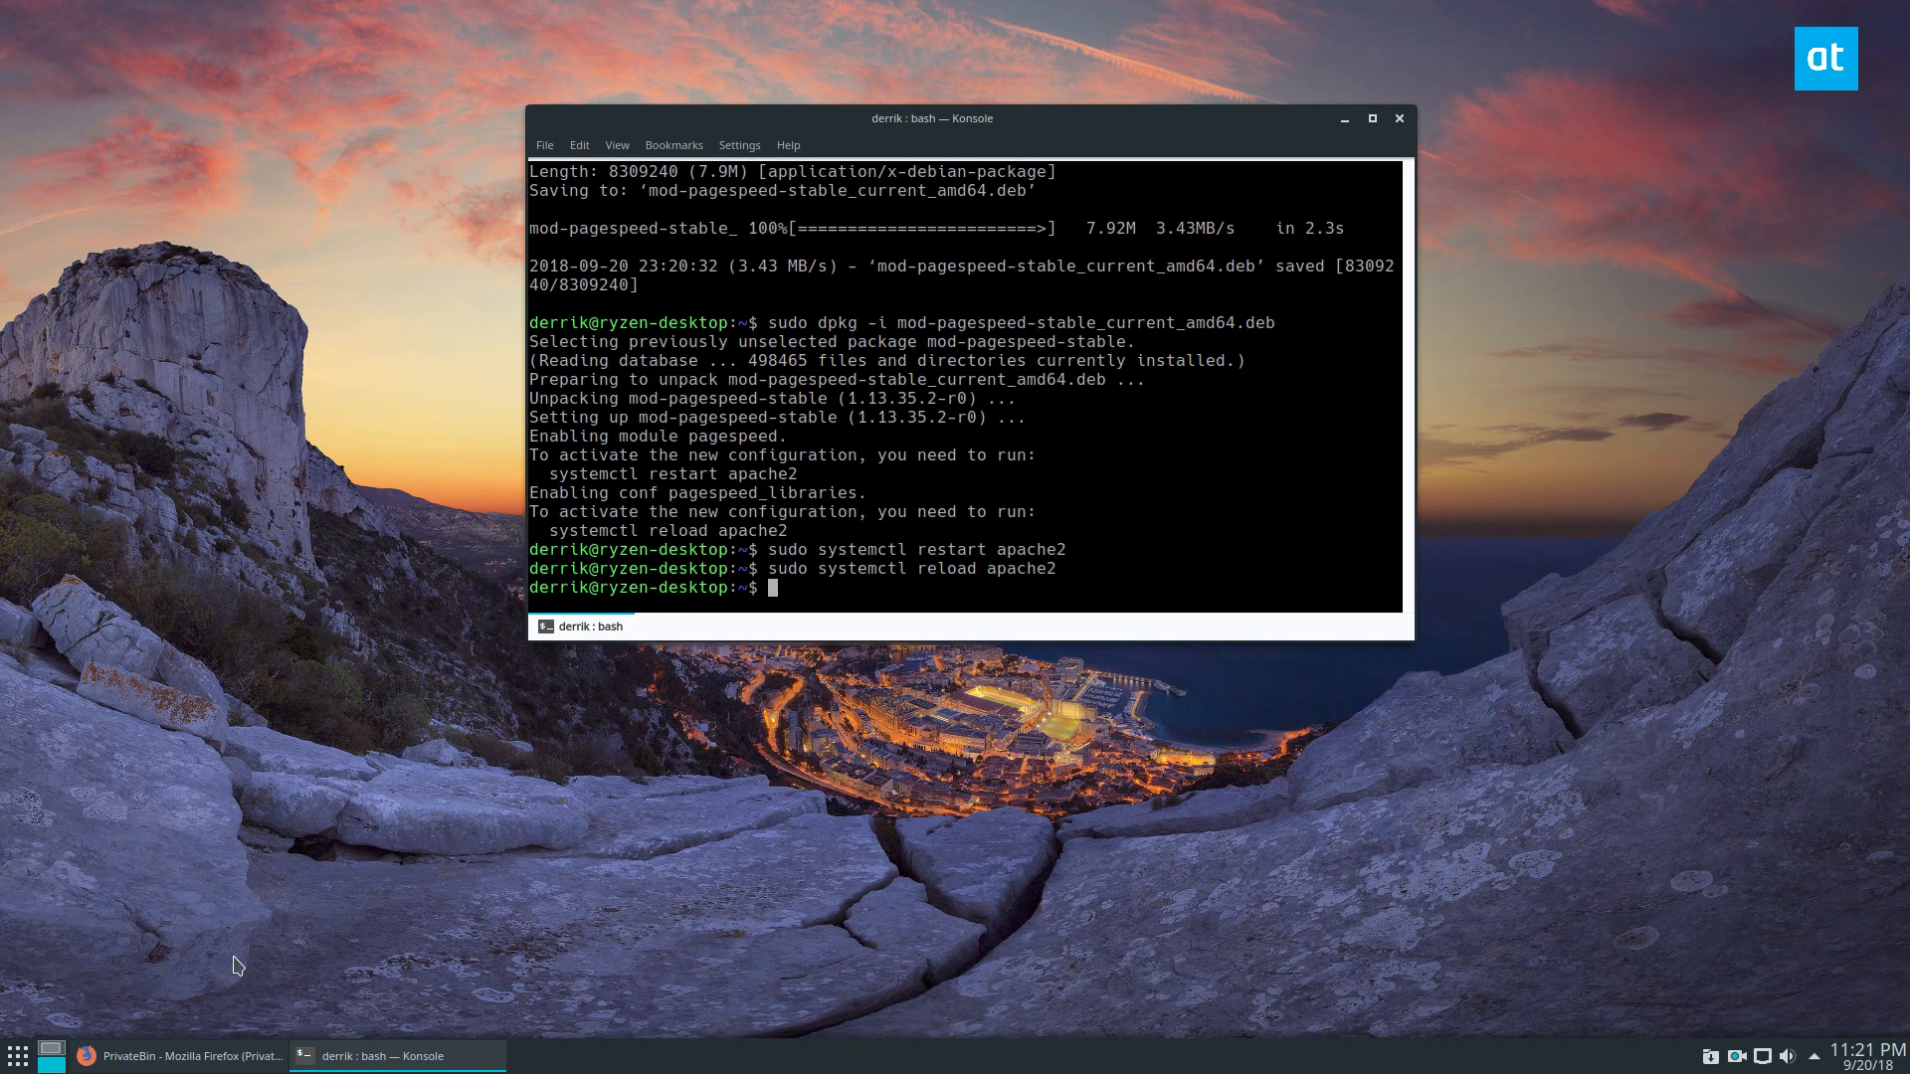
left_click(1343, 118)
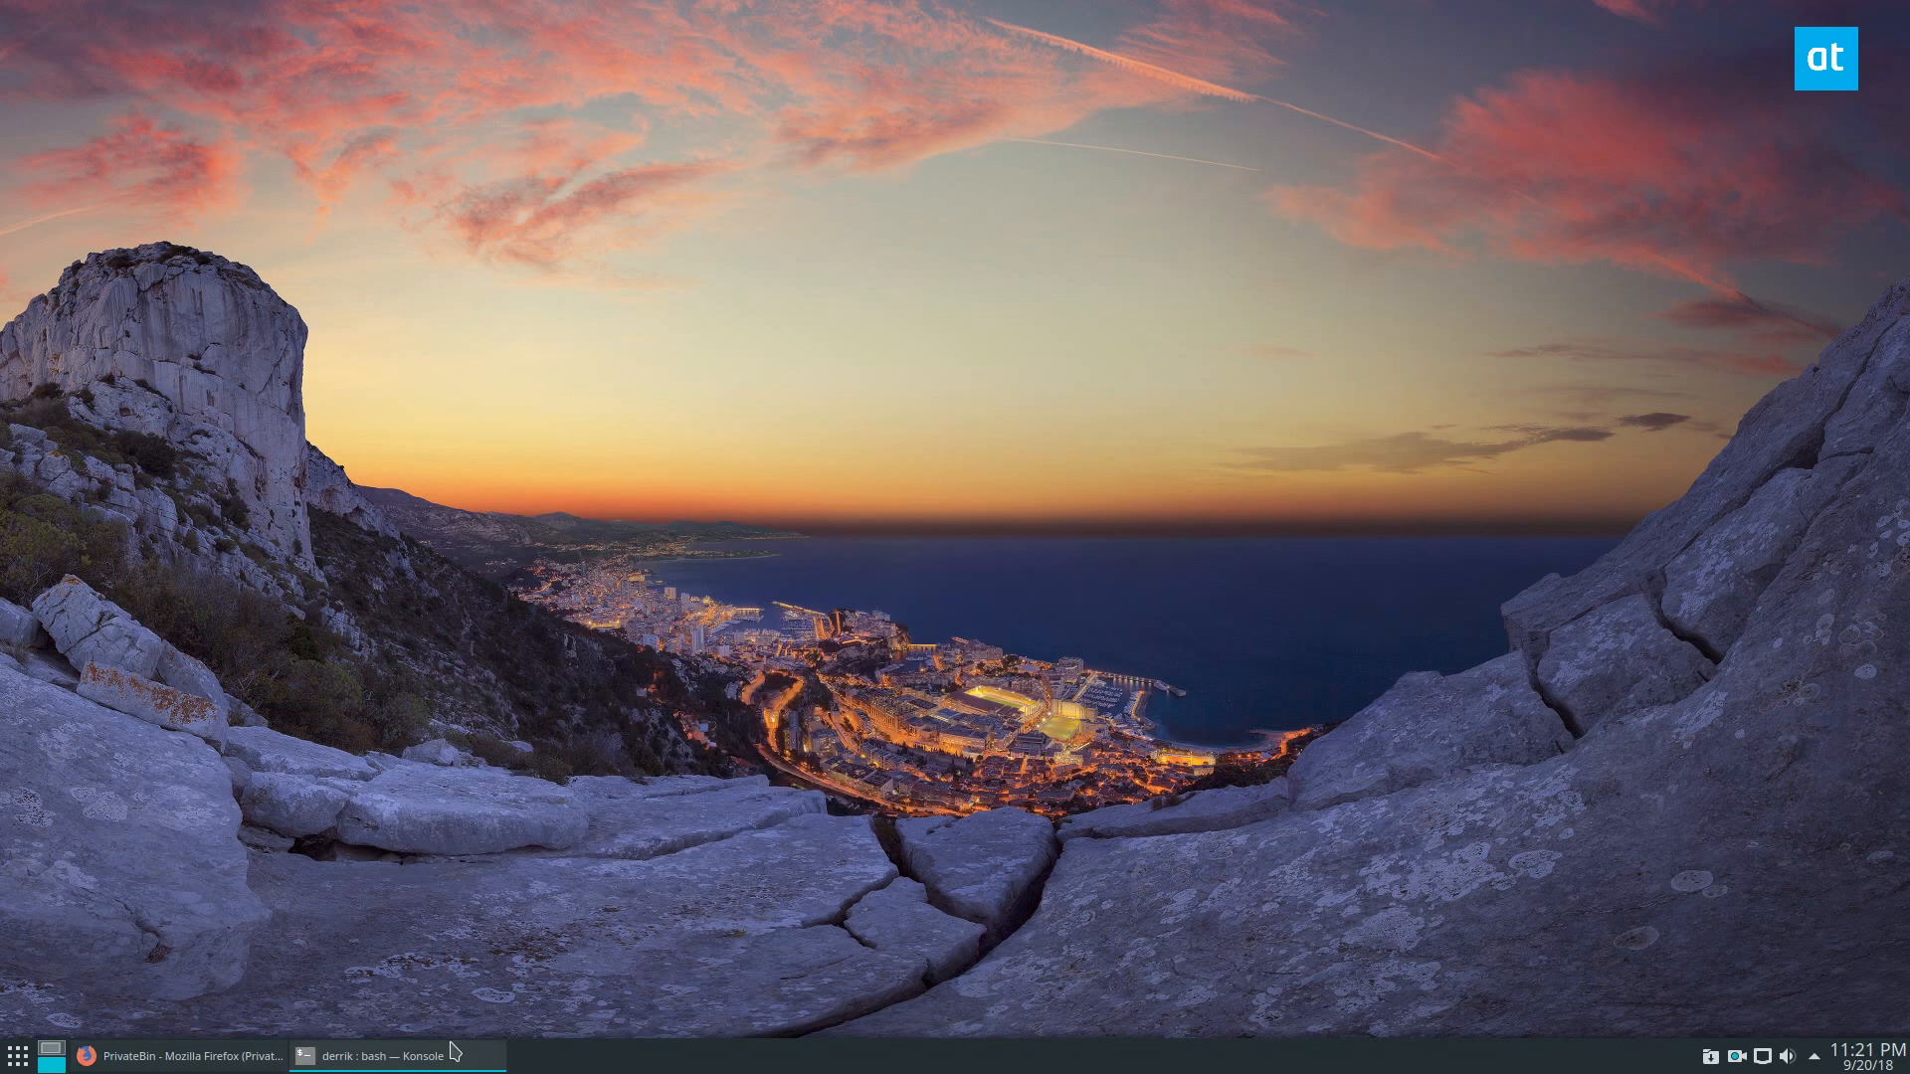
Step: Bring up the AddictiveTips PageSpeed guide and scroll to the Nginx configuration code
left_click(378, 1055)
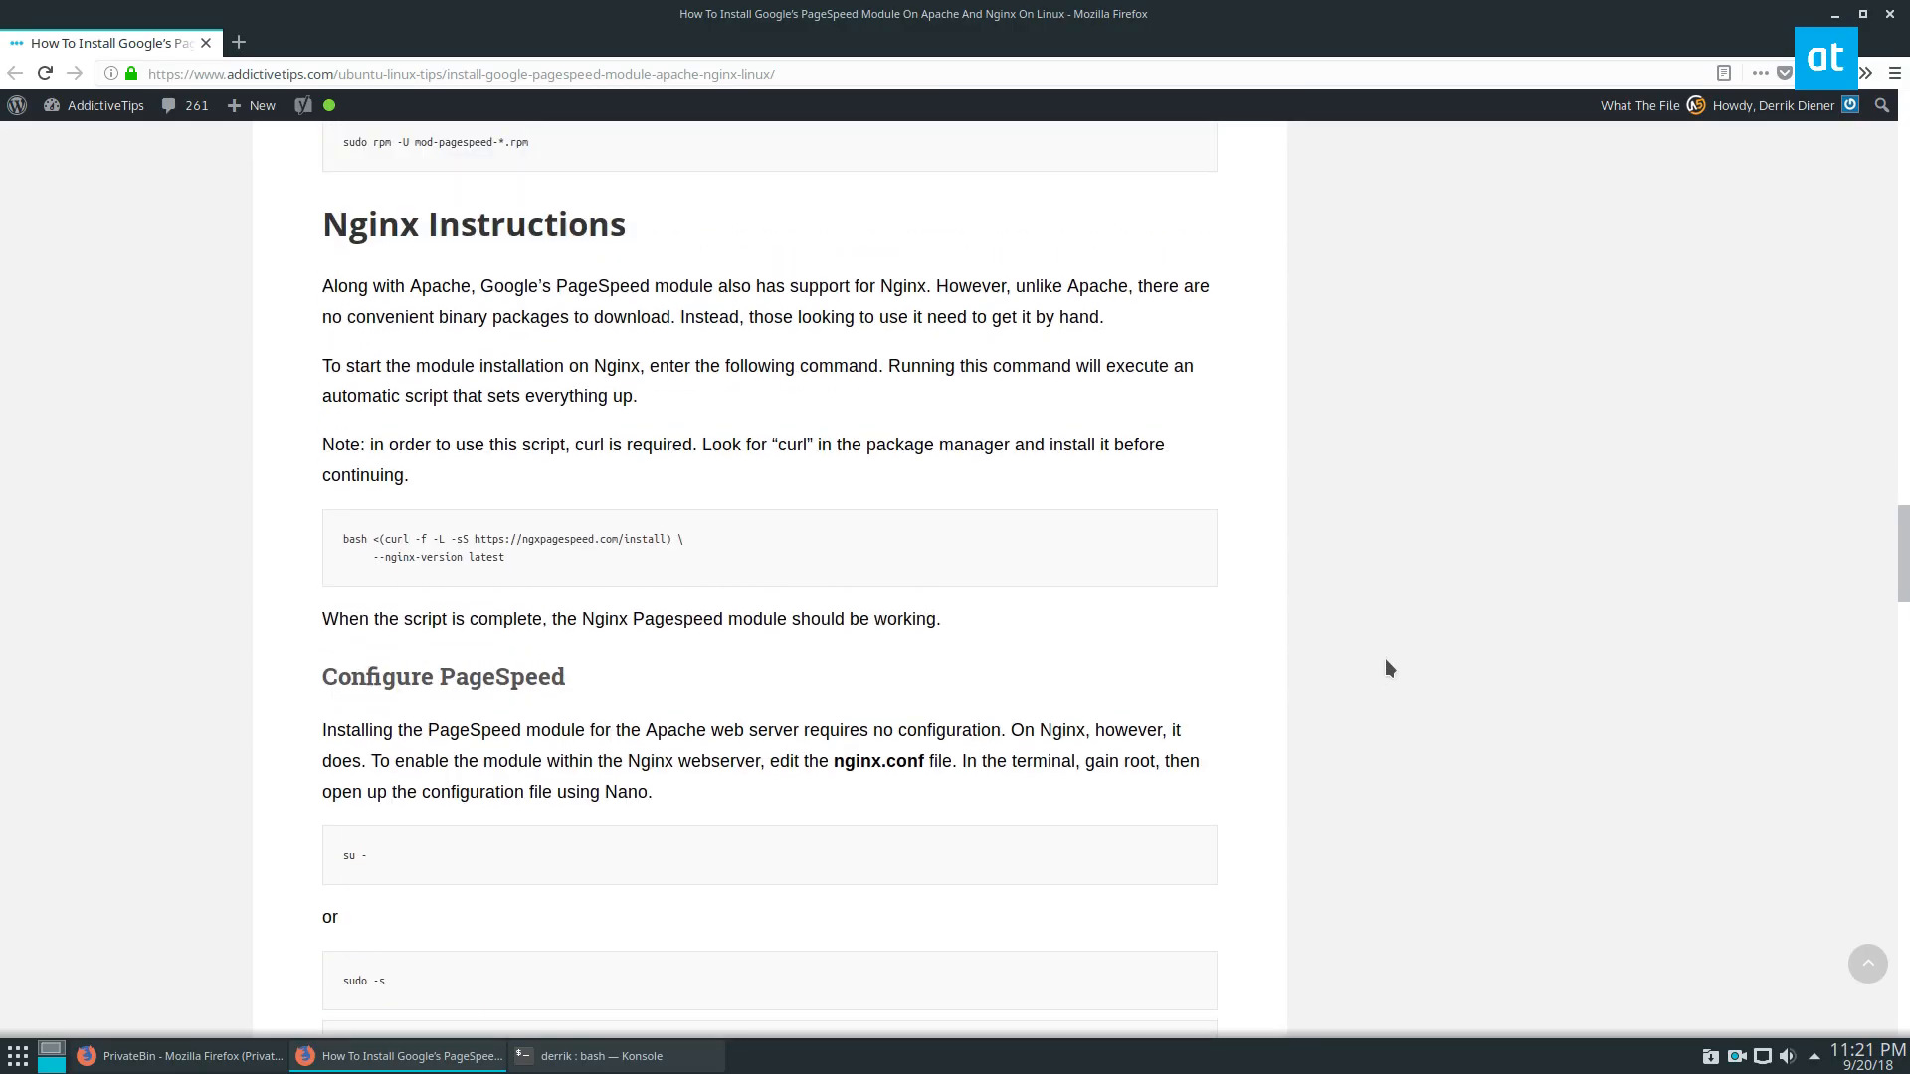
scroll("up", 3)
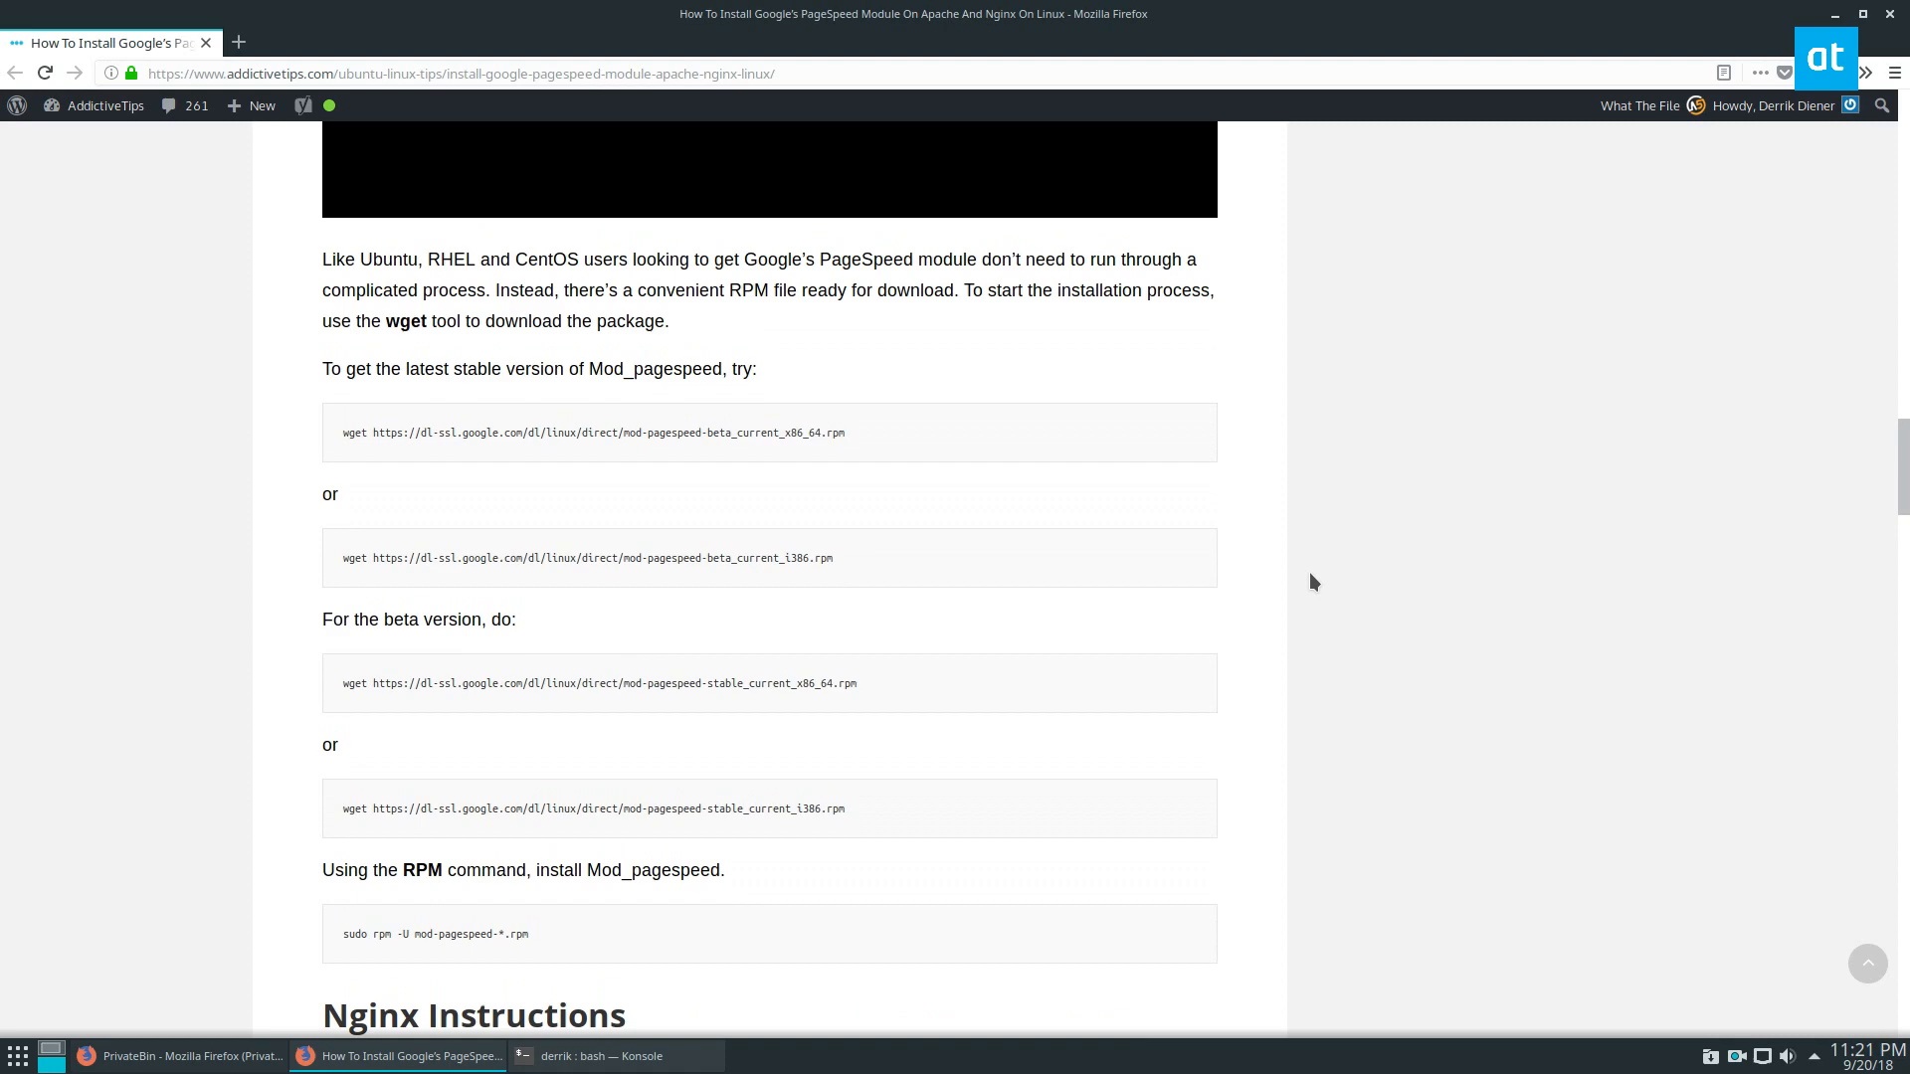
scroll("down", 3)
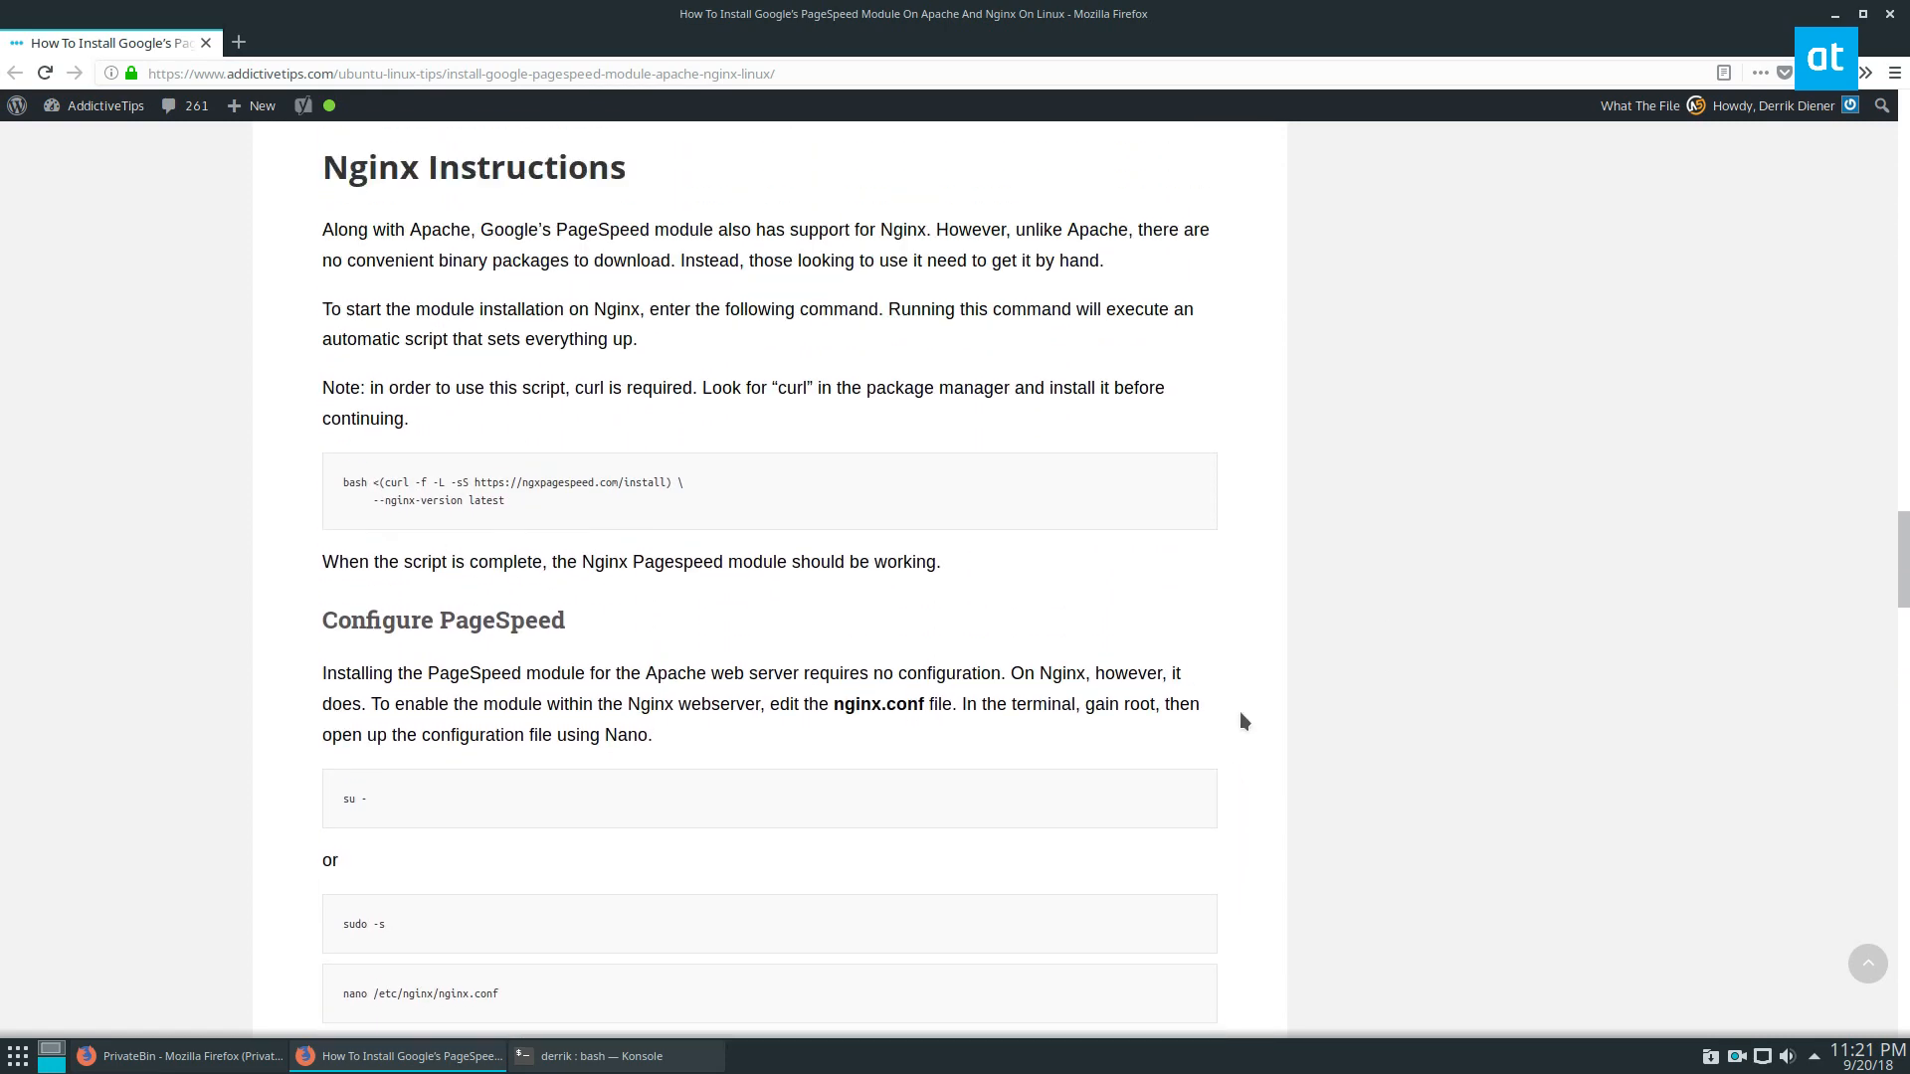
scroll("down", 3)
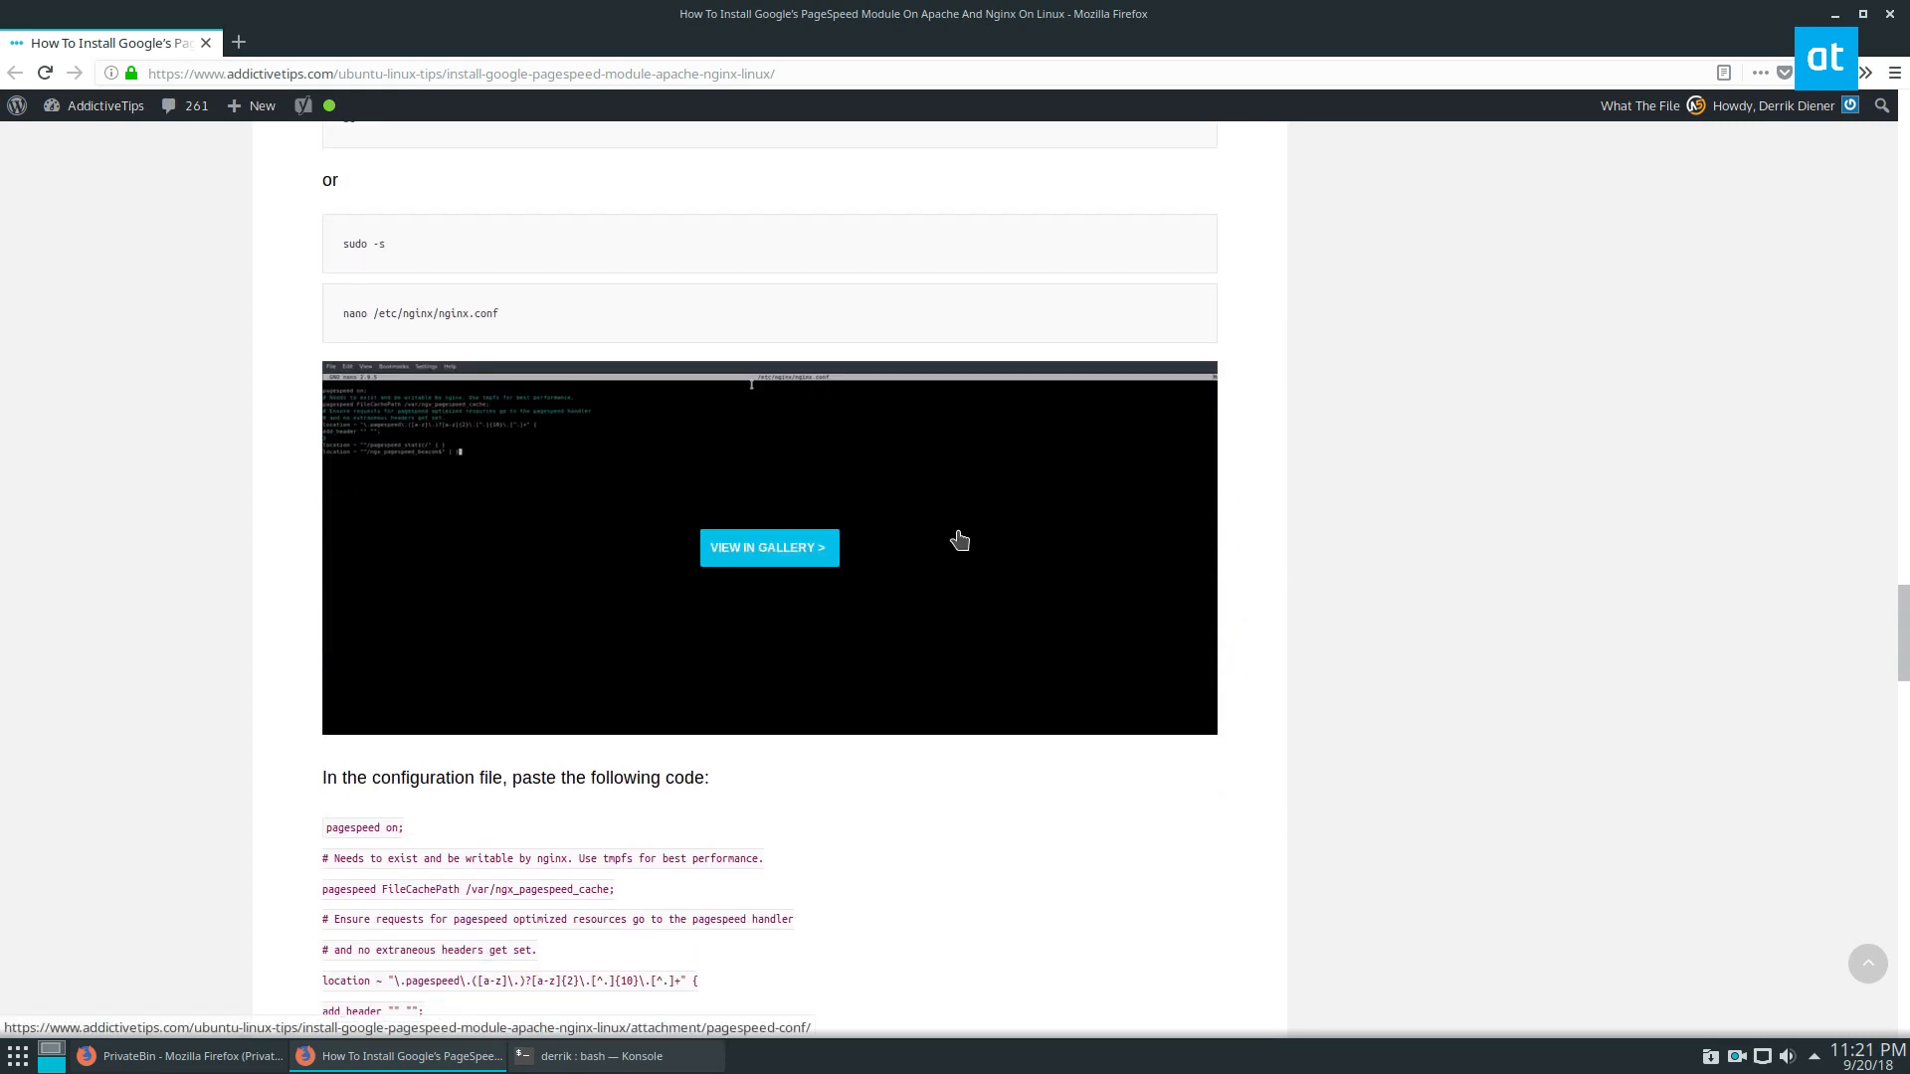
scroll("down", 3)
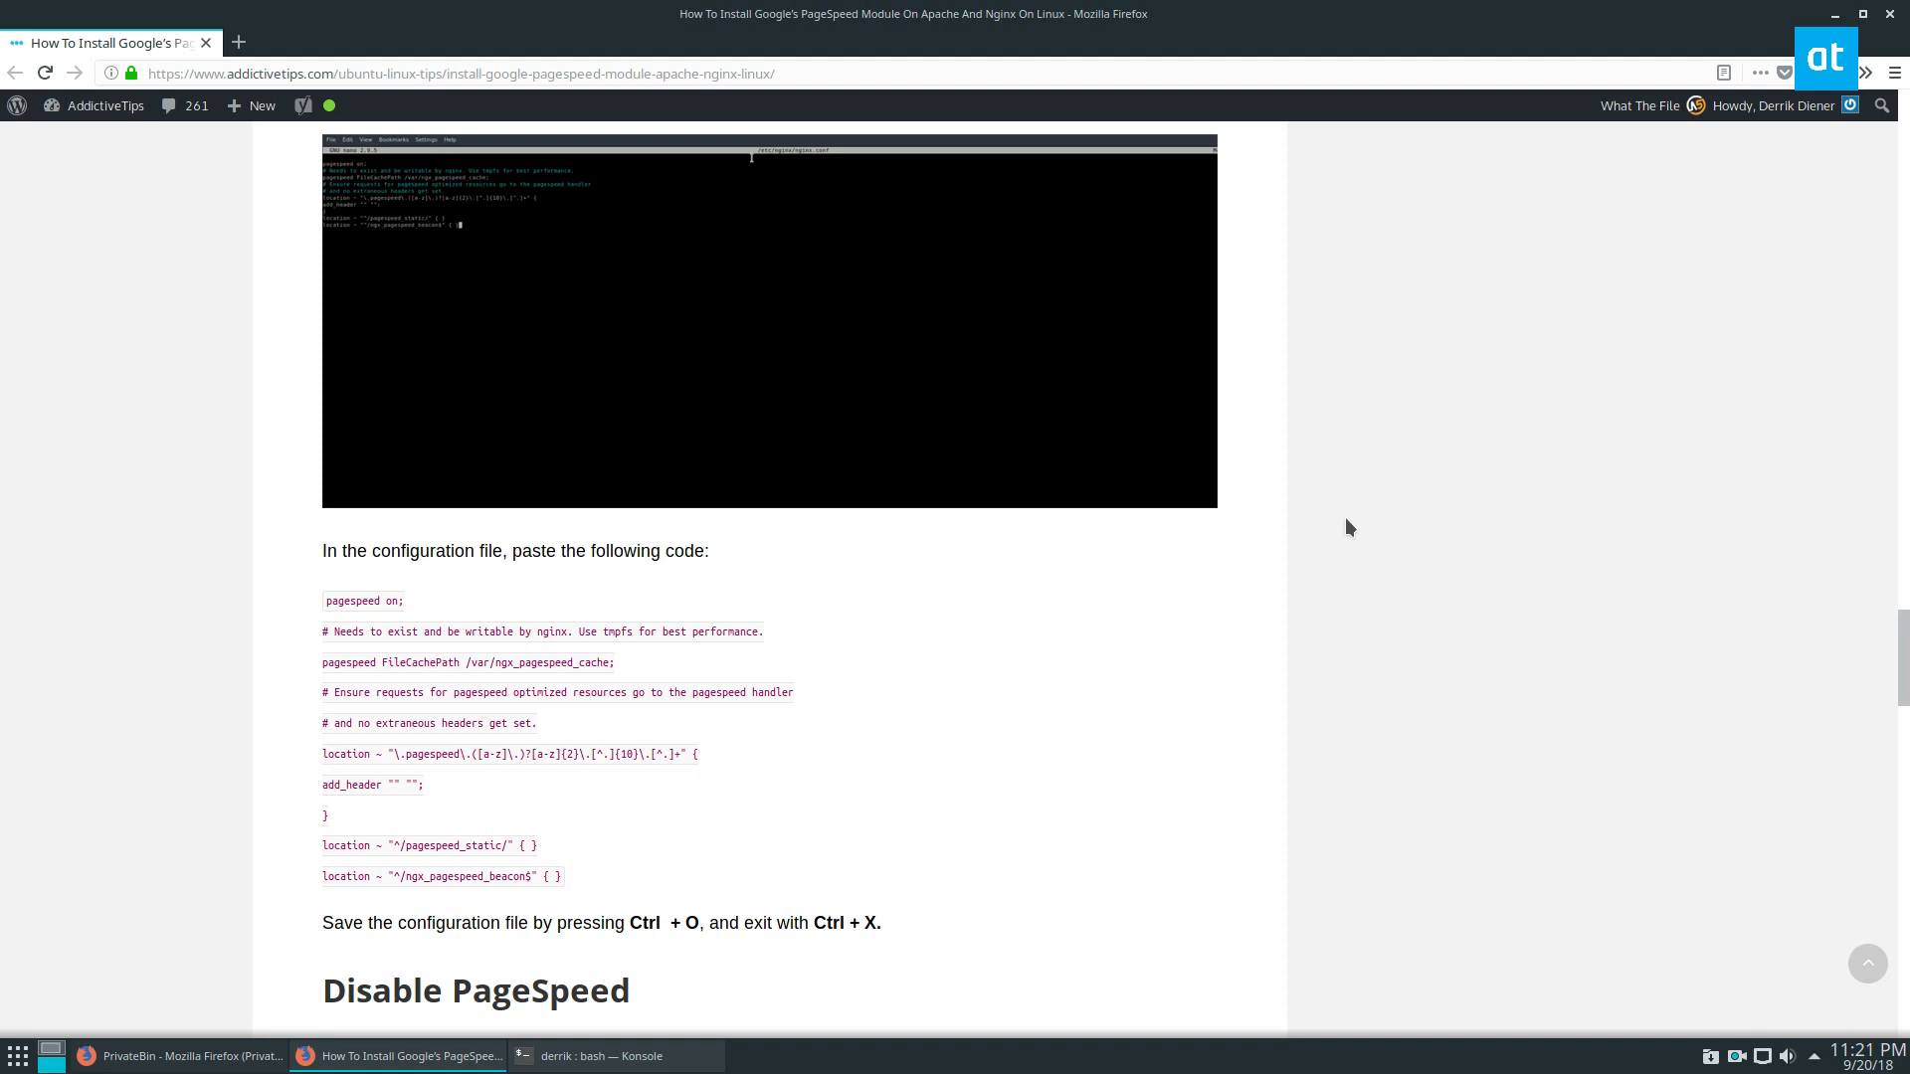